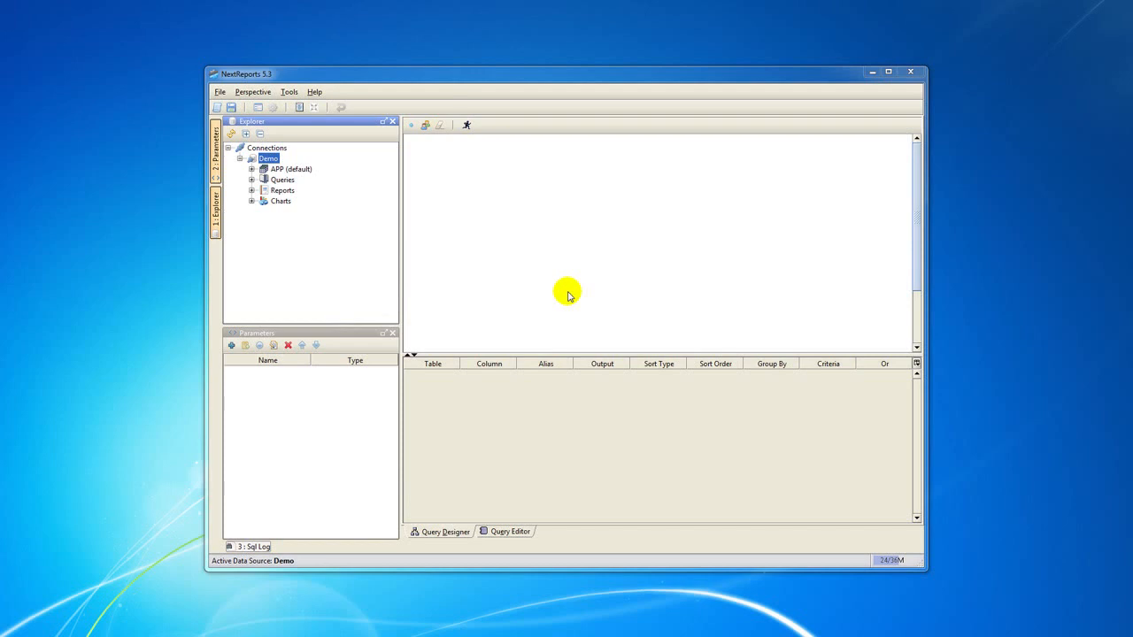
mouse_move(565, 292)
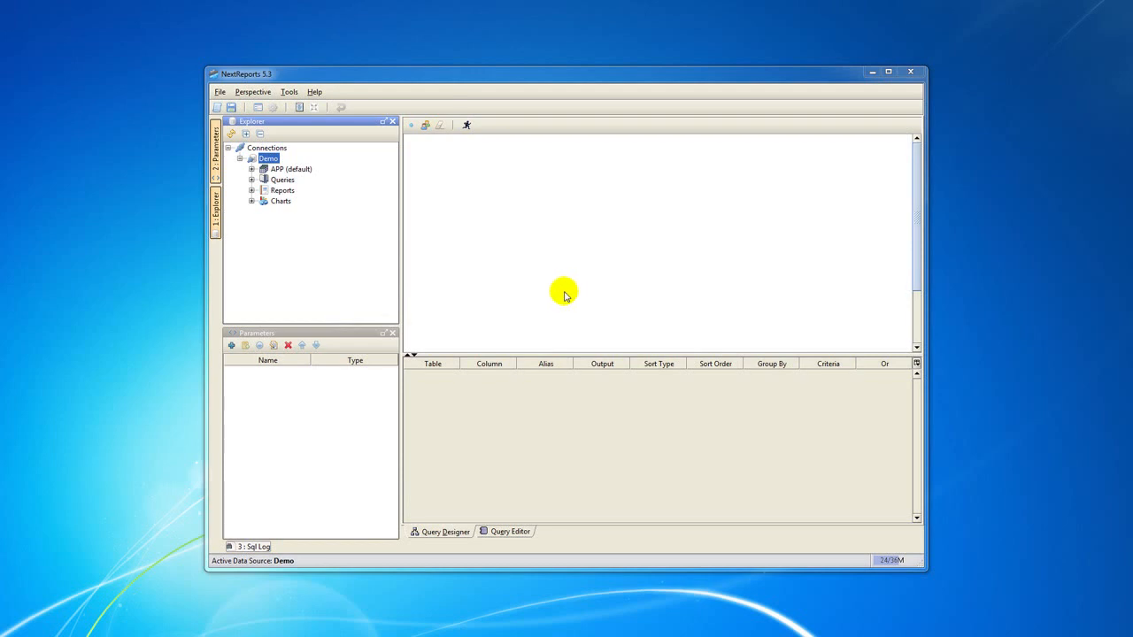
mouse_move(555, 283)
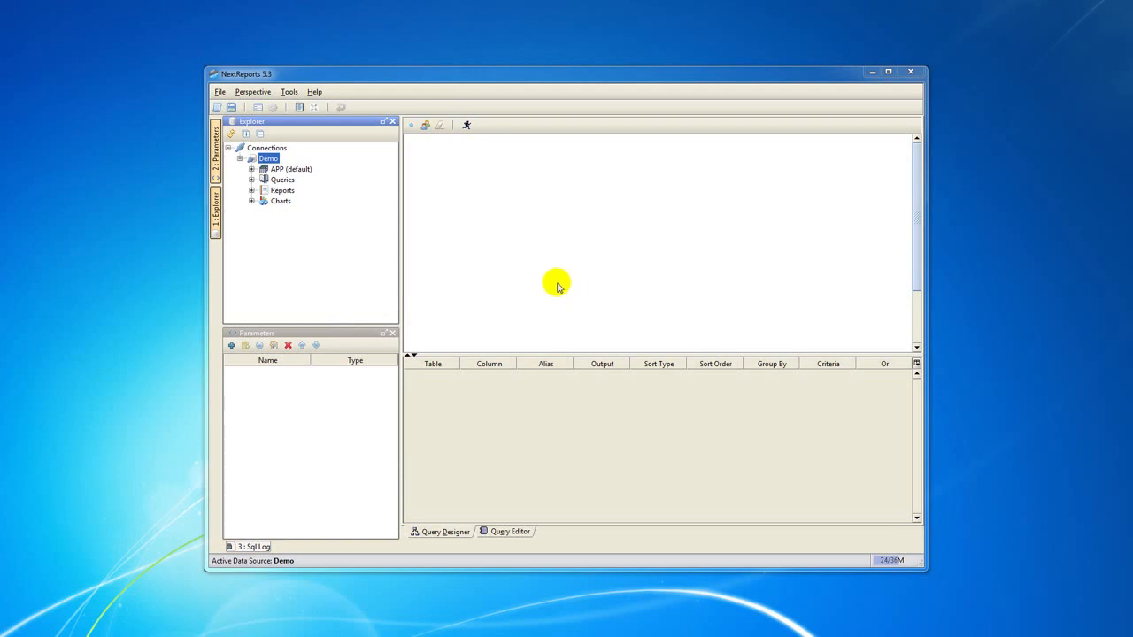
Drag EMPLOYEE and TIMESHEET from the Demo connection's APP tables onto the query diagram.
click(252, 169)
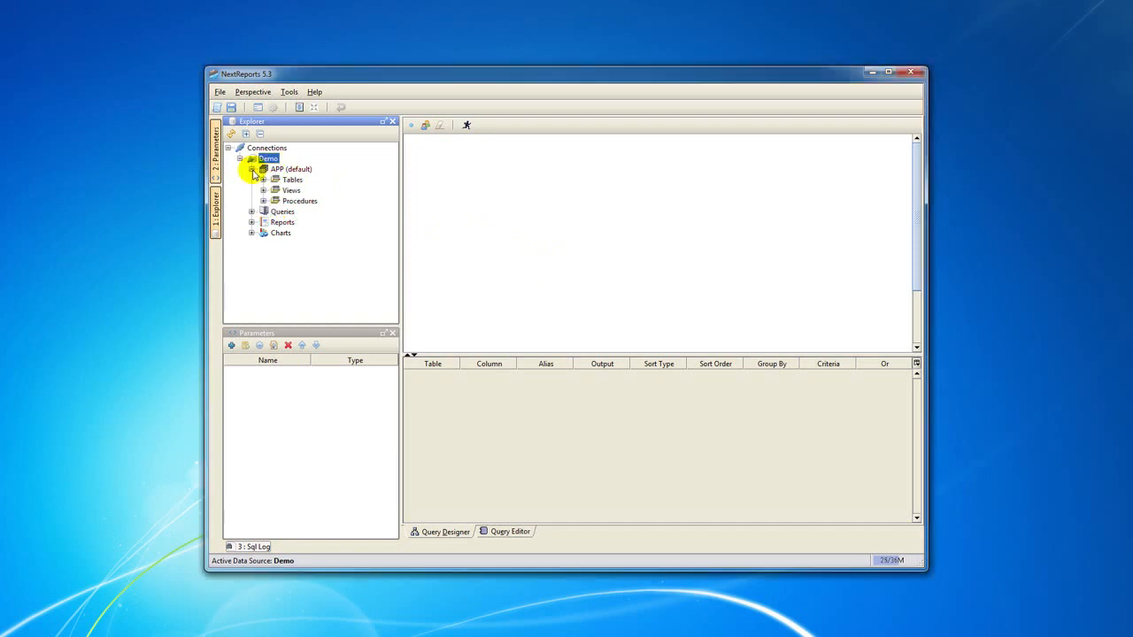
click(252, 180)
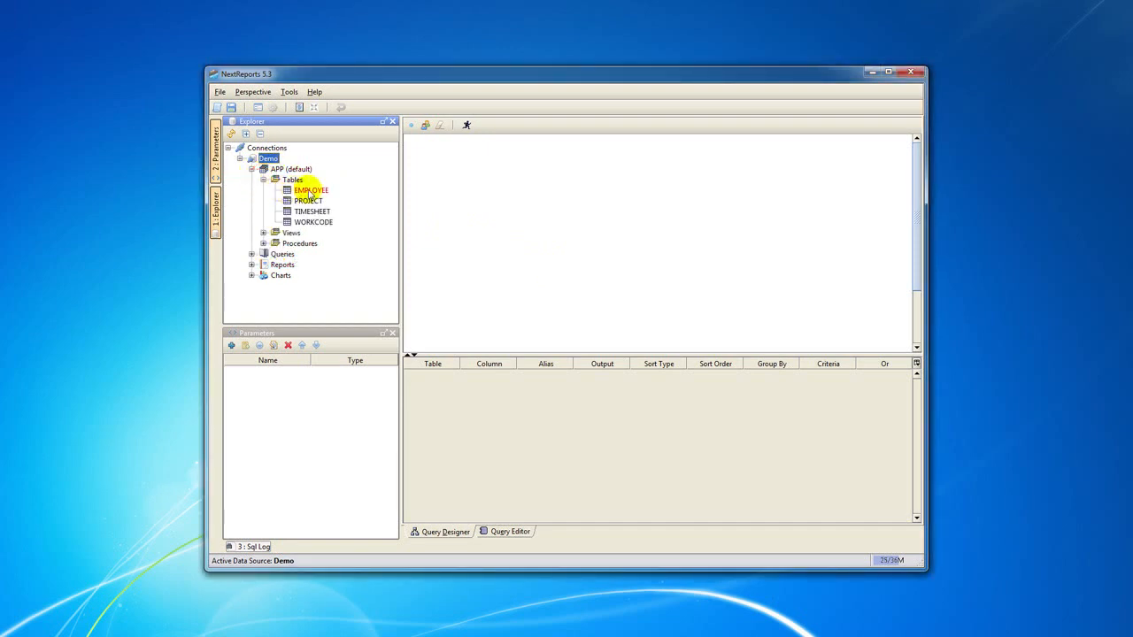
drag(308, 190, 478, 239)
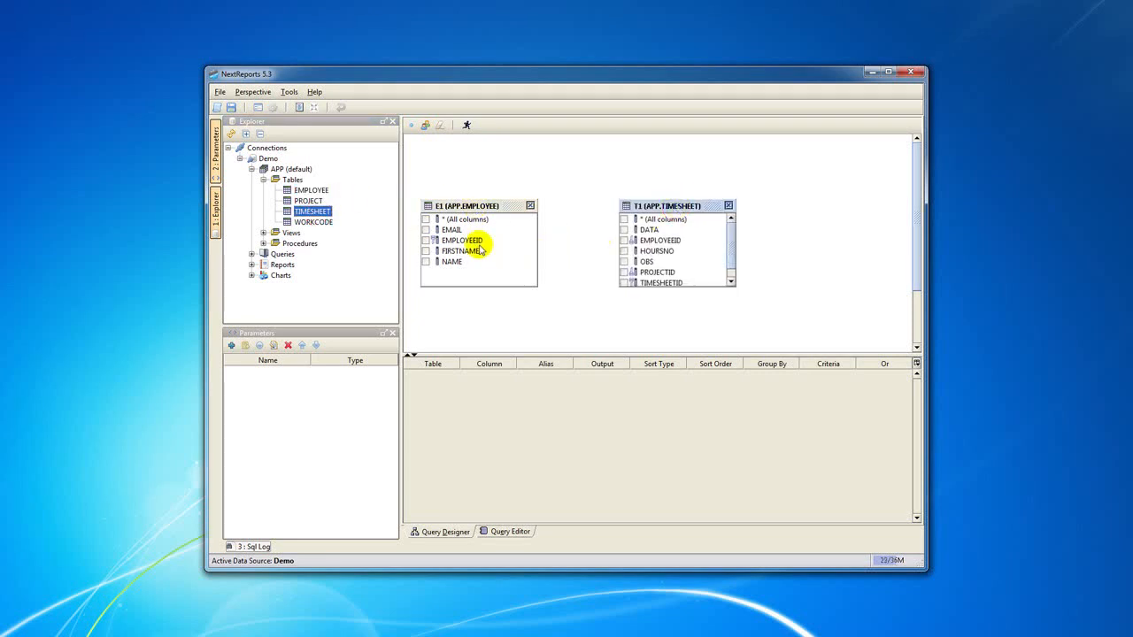
drag(460, 241, 658, 241)
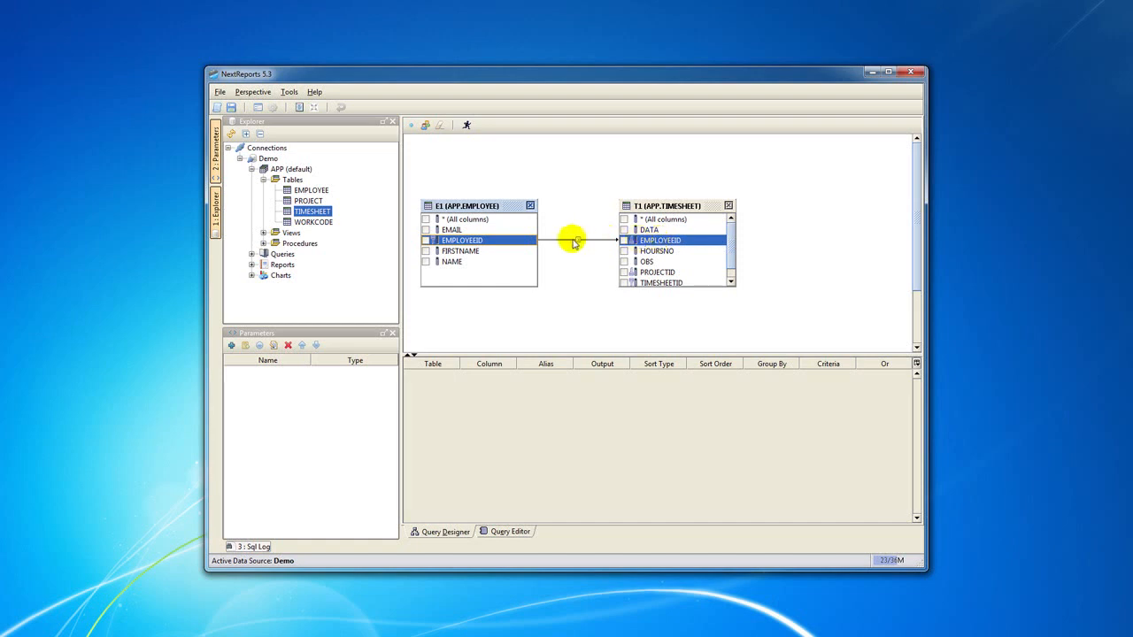
double_click(575, 241)
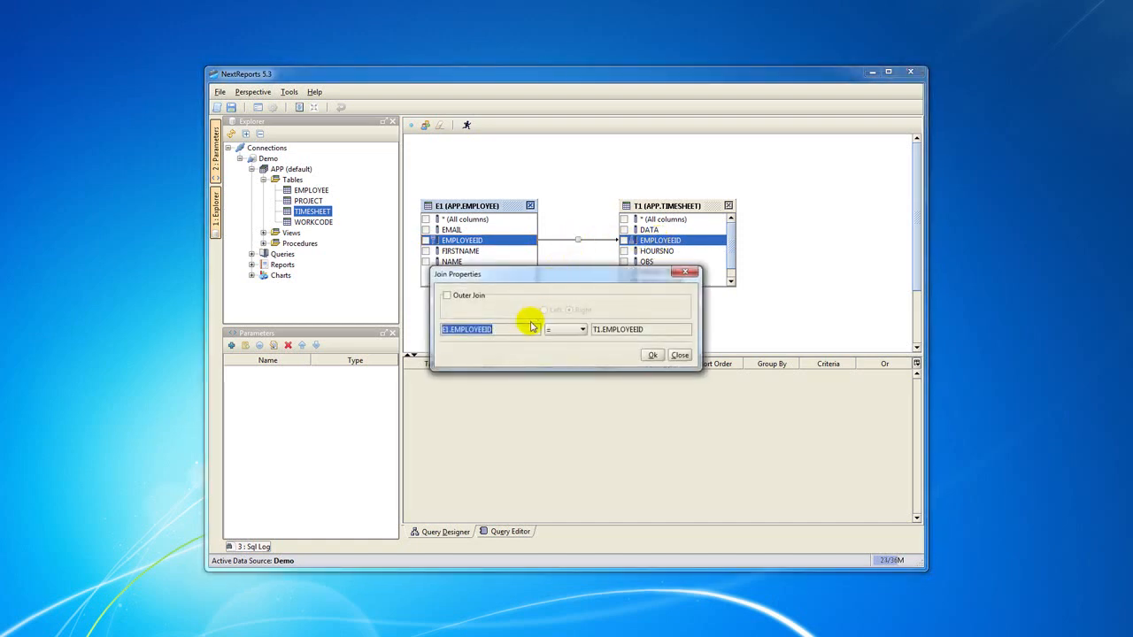
click(447, 294)
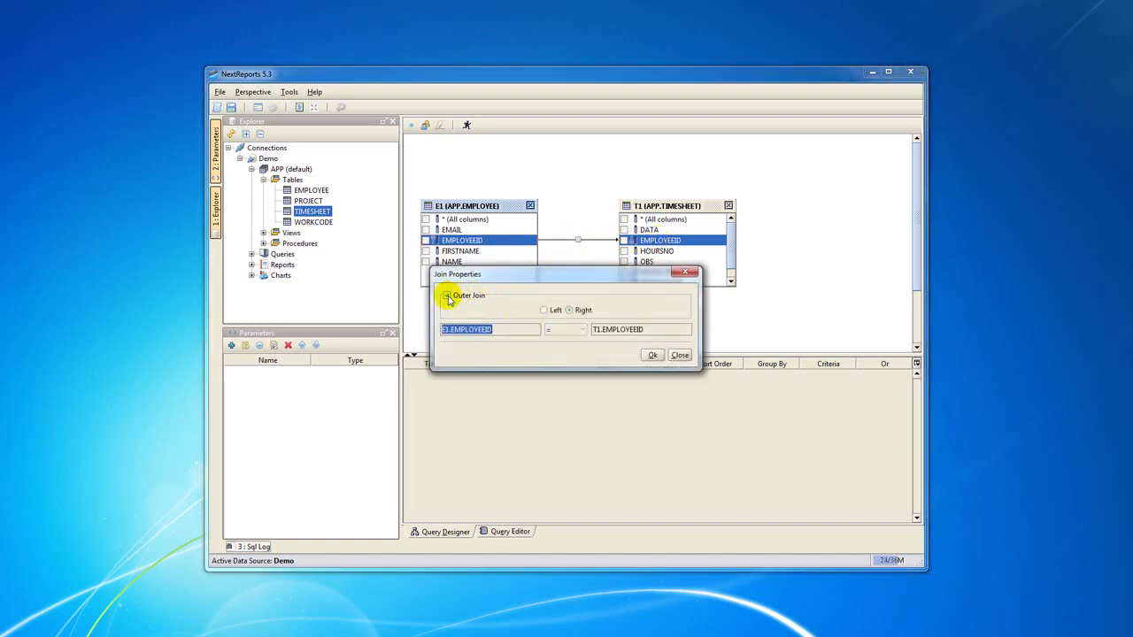
click(580, 329)
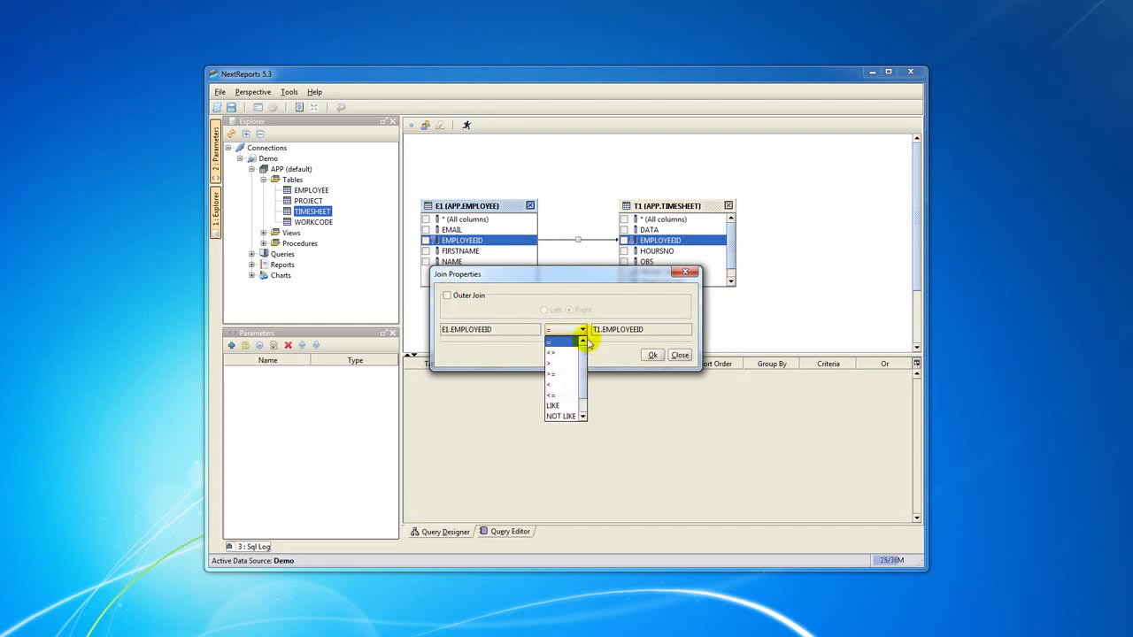
click(559, 329)
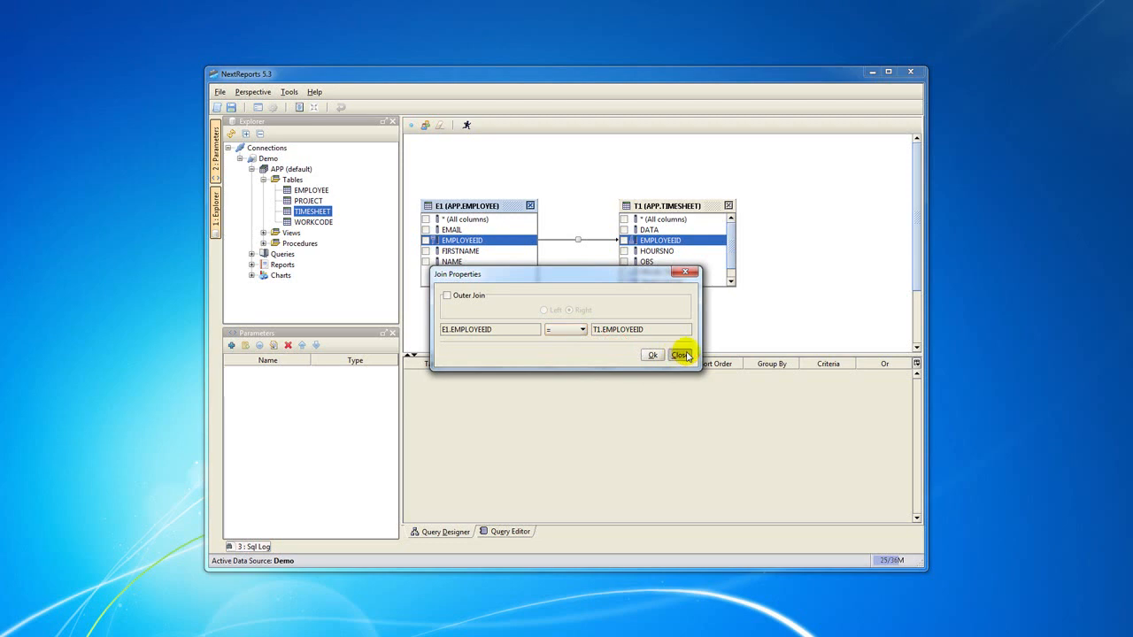
click(682, 354)
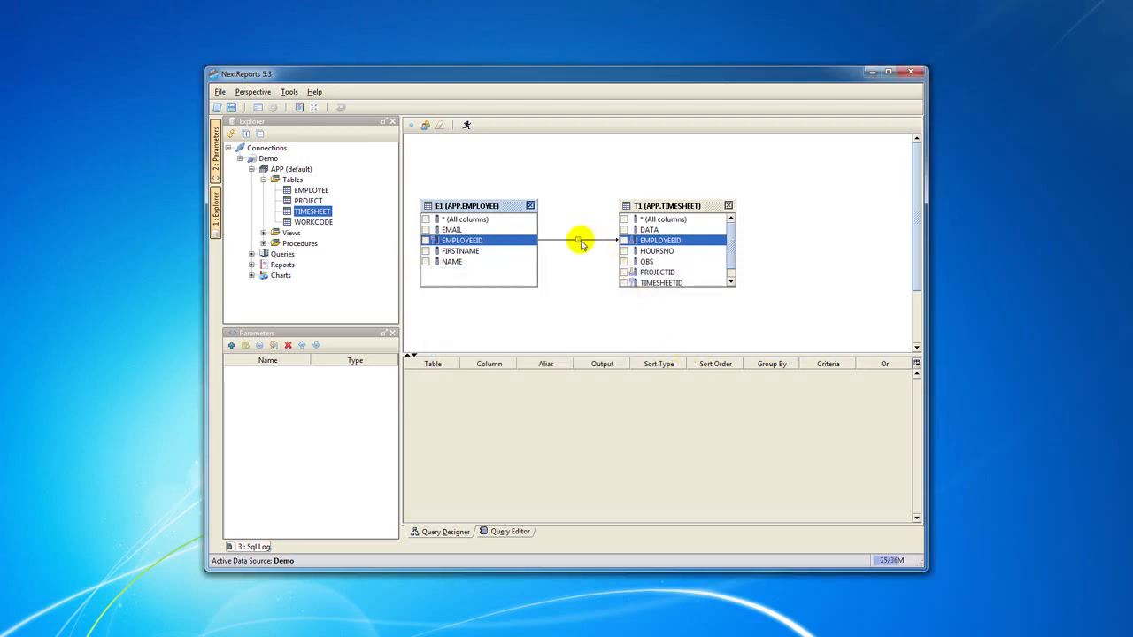
right_click(580, 241)
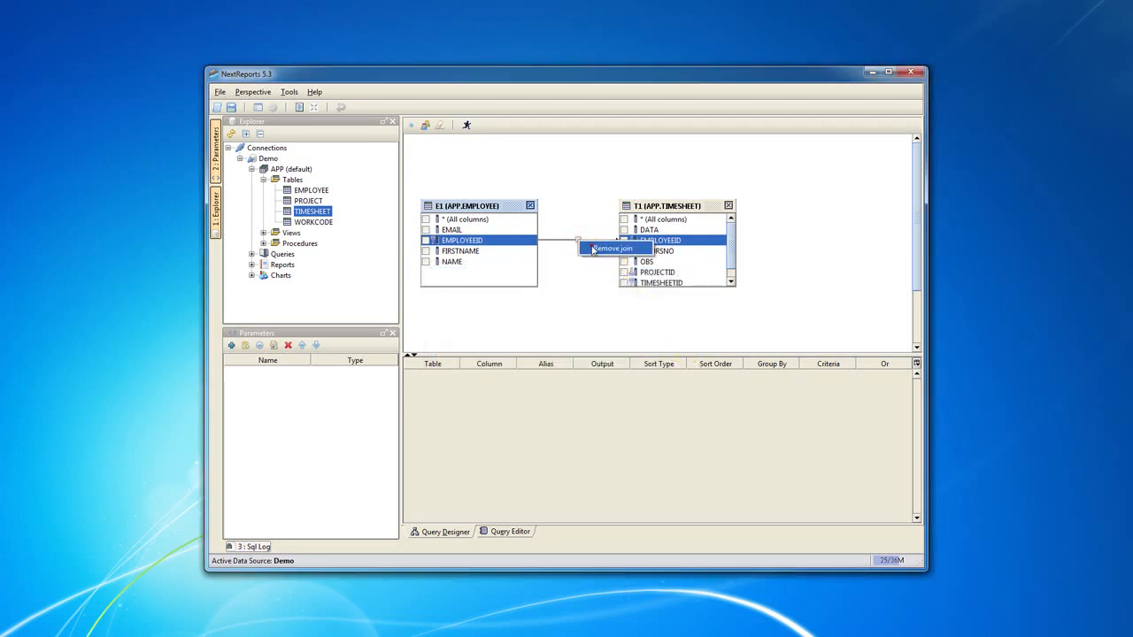
click(611, 248)
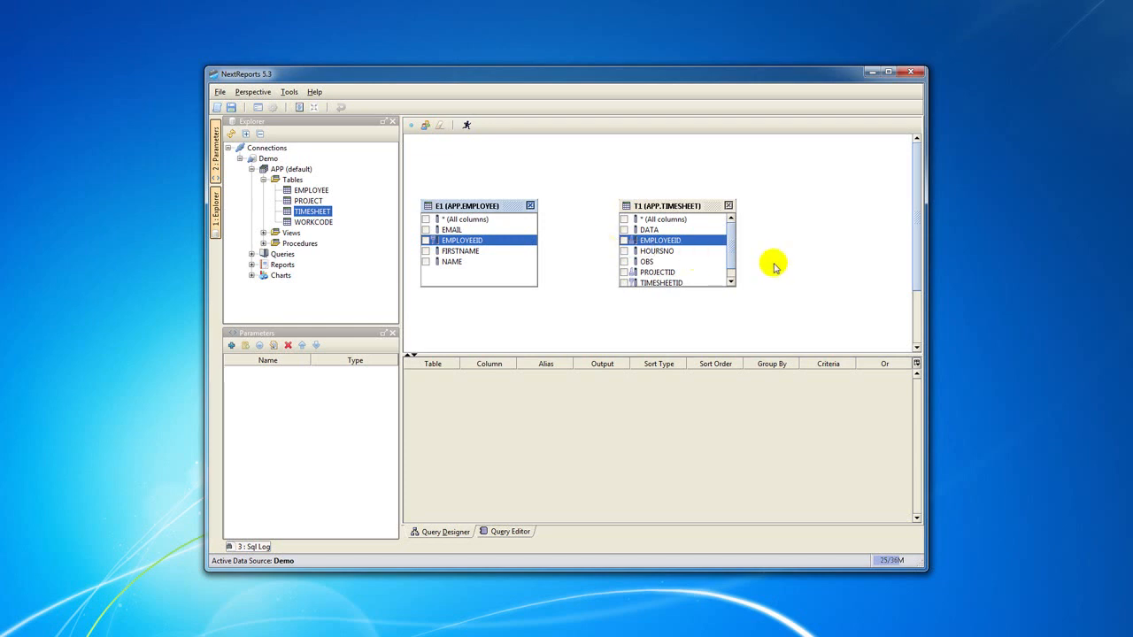
mouse_move(815, 197)
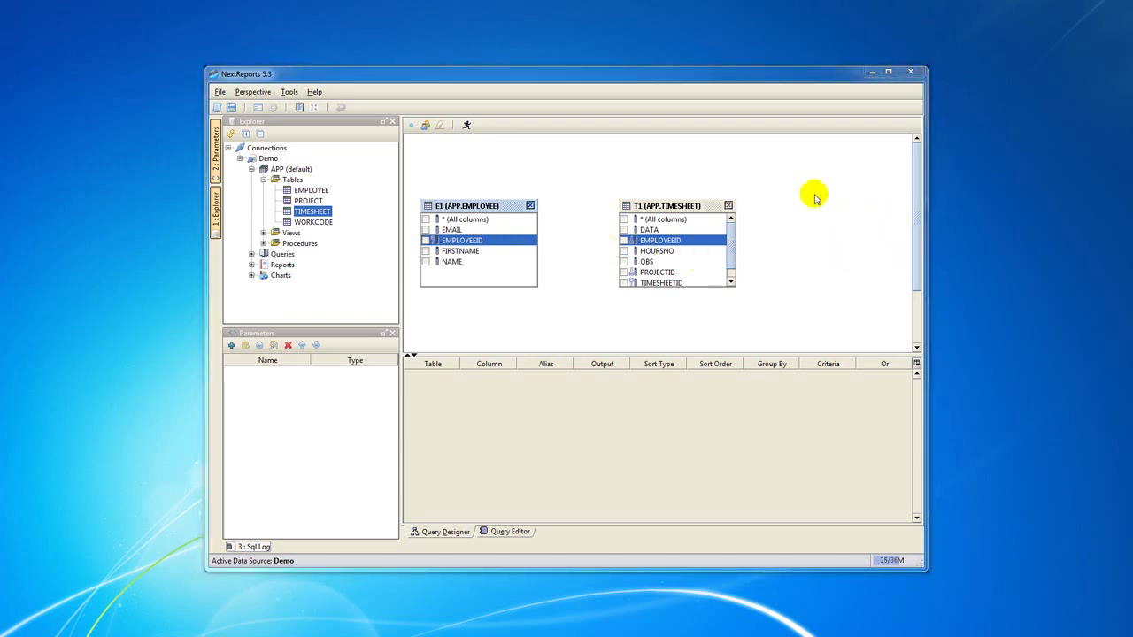
Re-add TIMESHEET as T2 joined to E1 on EMPLOYEEID via the Join dialog.
click(727, 205)
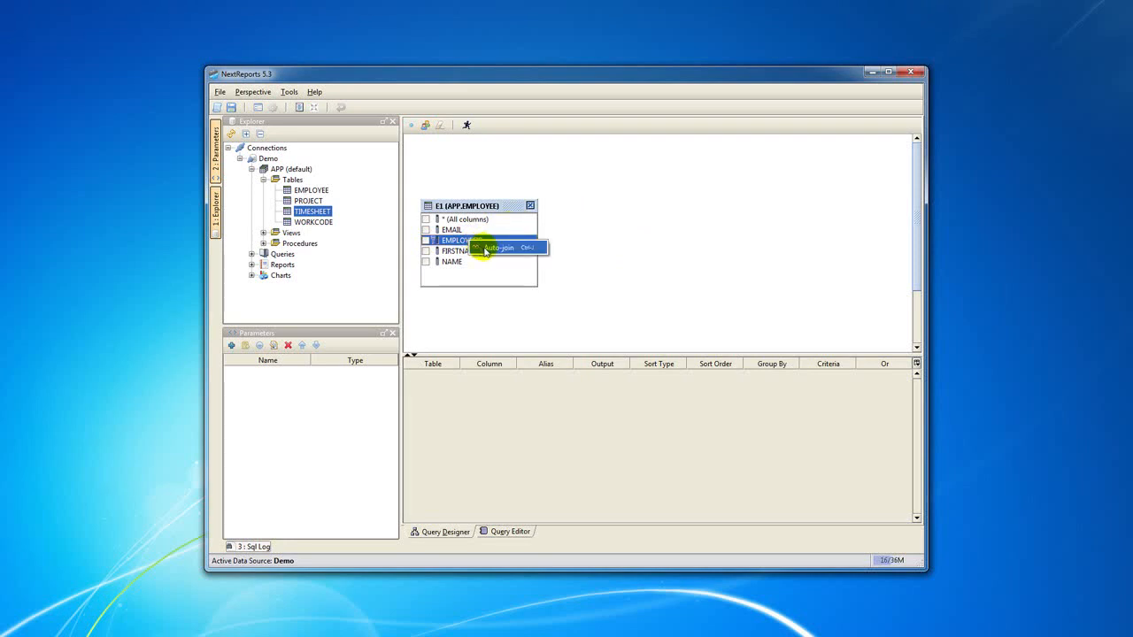
click(498, 248)
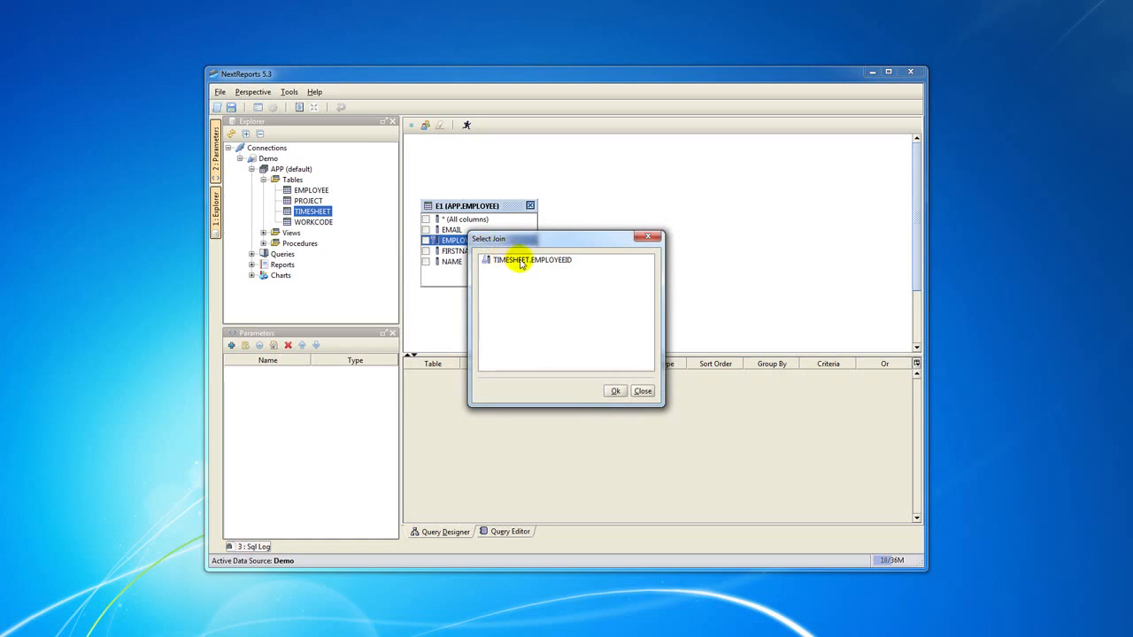
click(614, 391)
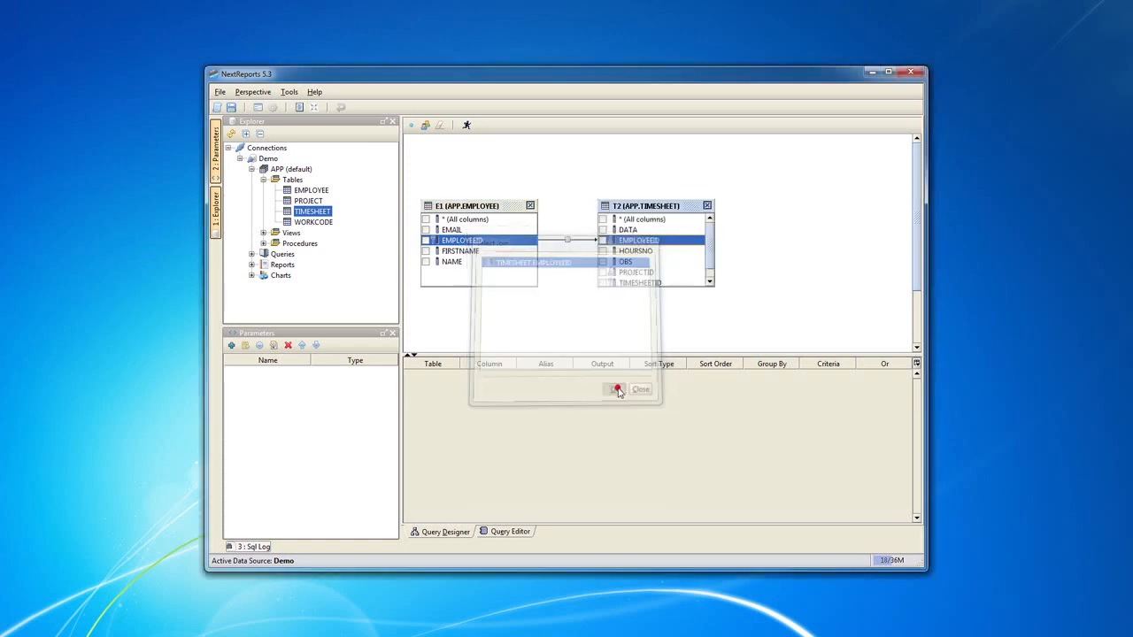
click(616, 390)
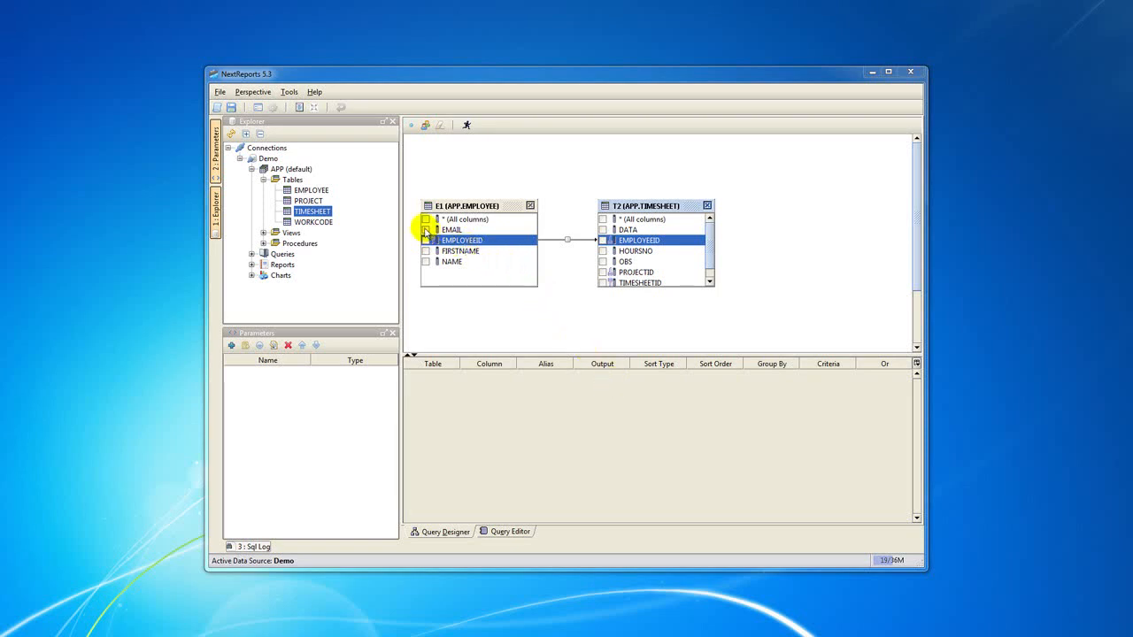
Tick EMAIL and EMPLOYEEID in E1 and DATA and HOURSNO in T2 as output columns.
click(424, 230)
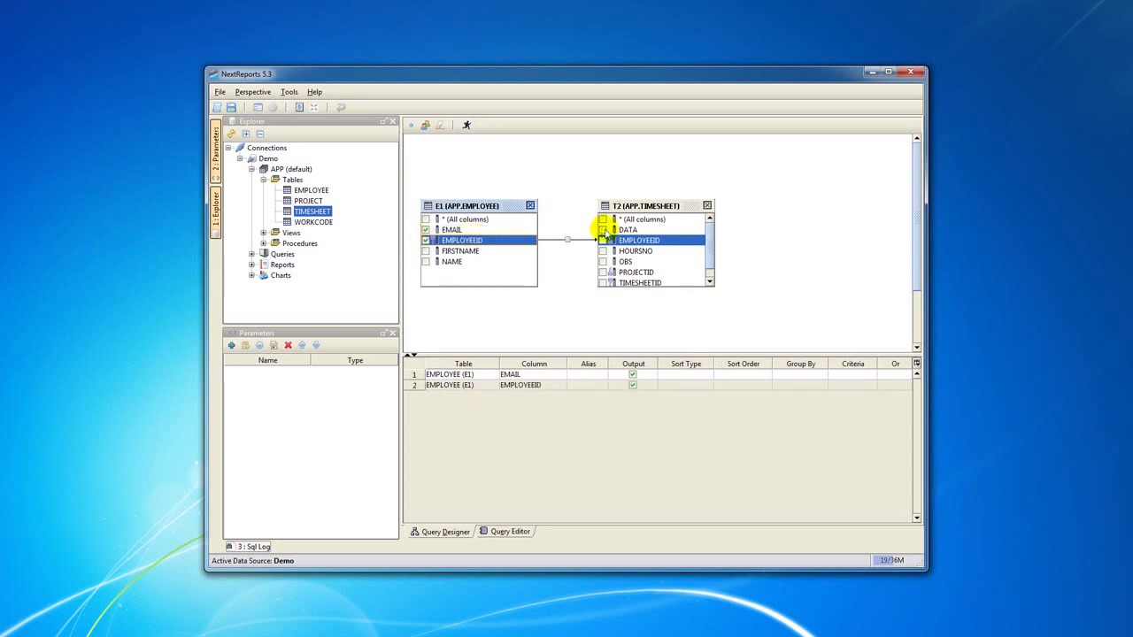
click(602, 230)
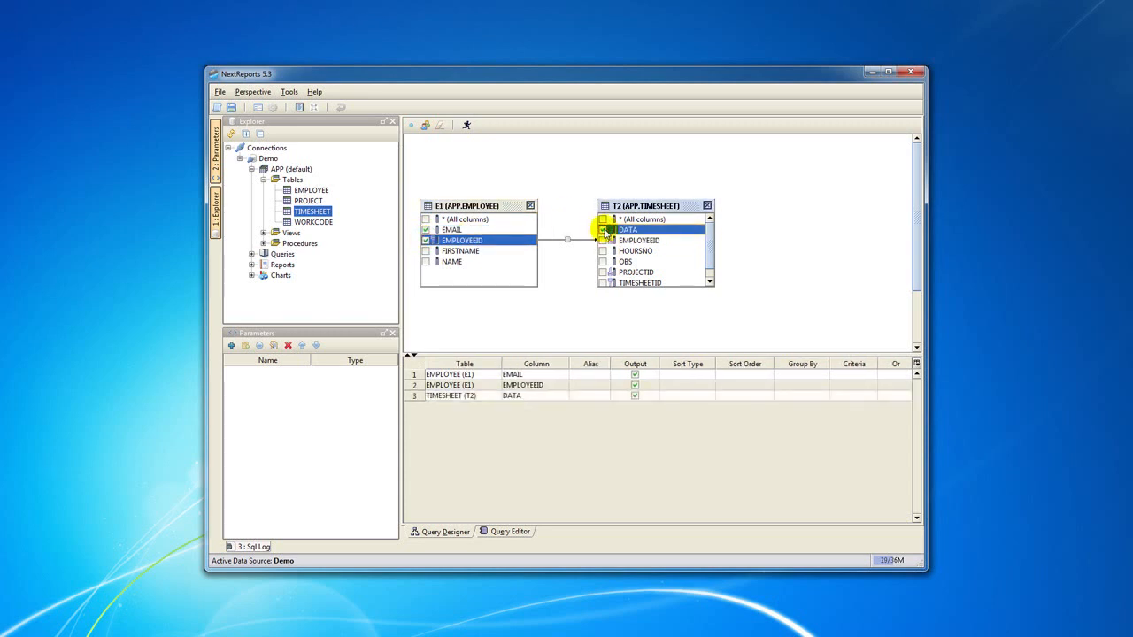
click(604, 251)
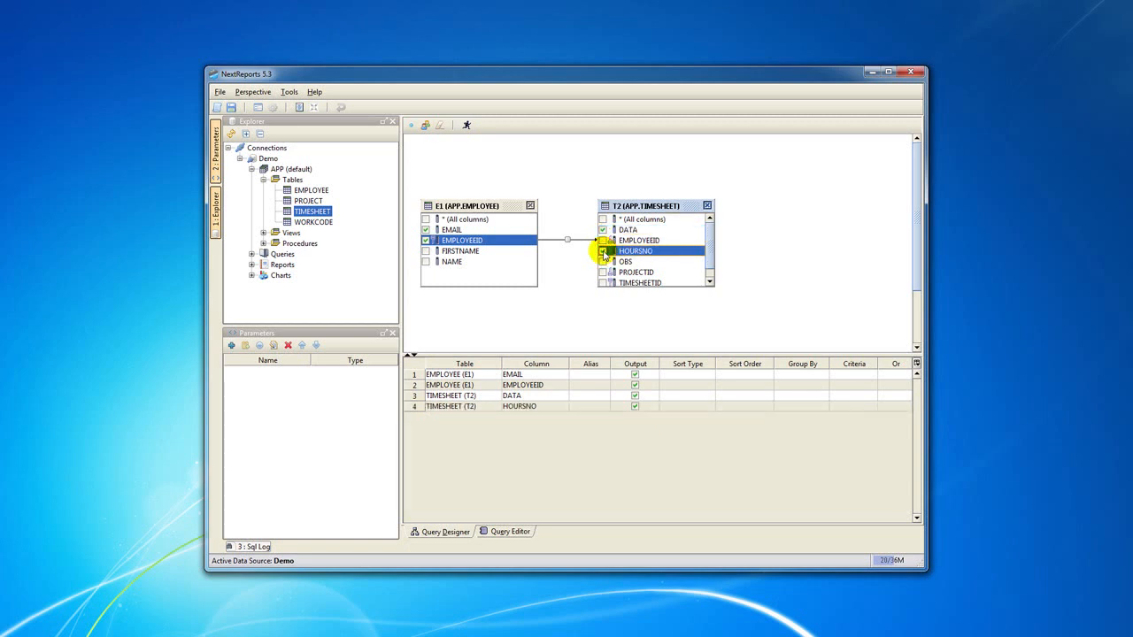
click(602, 251)
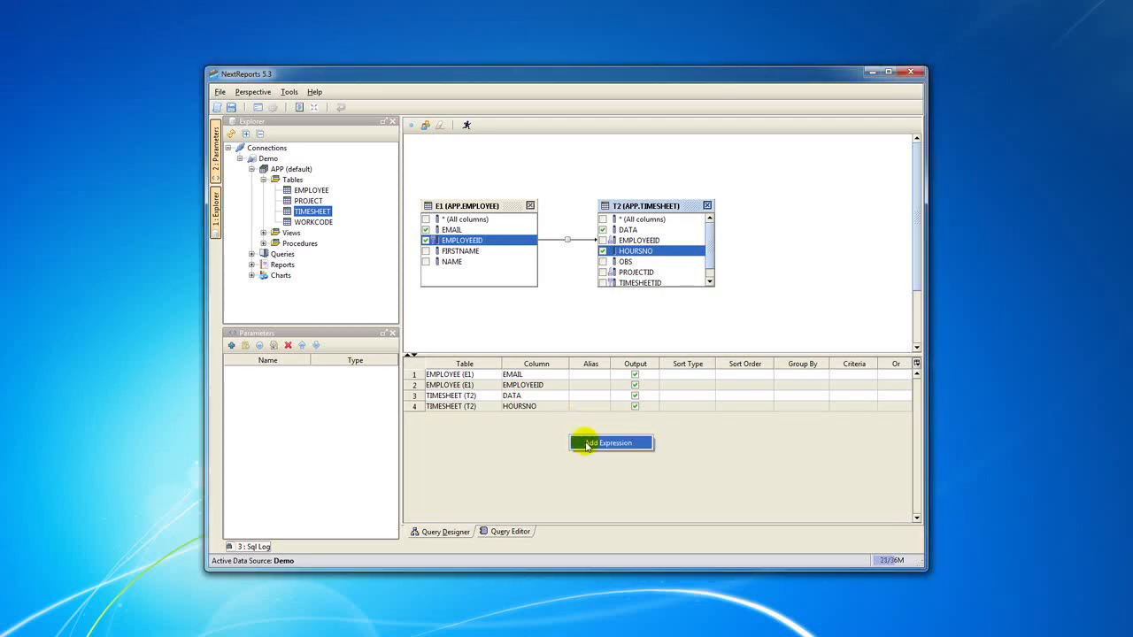
Add the expression E1.FIRSTNAME||' '||E1.NAME as an output column aliased Name.
click(611, 443)
text(E1)
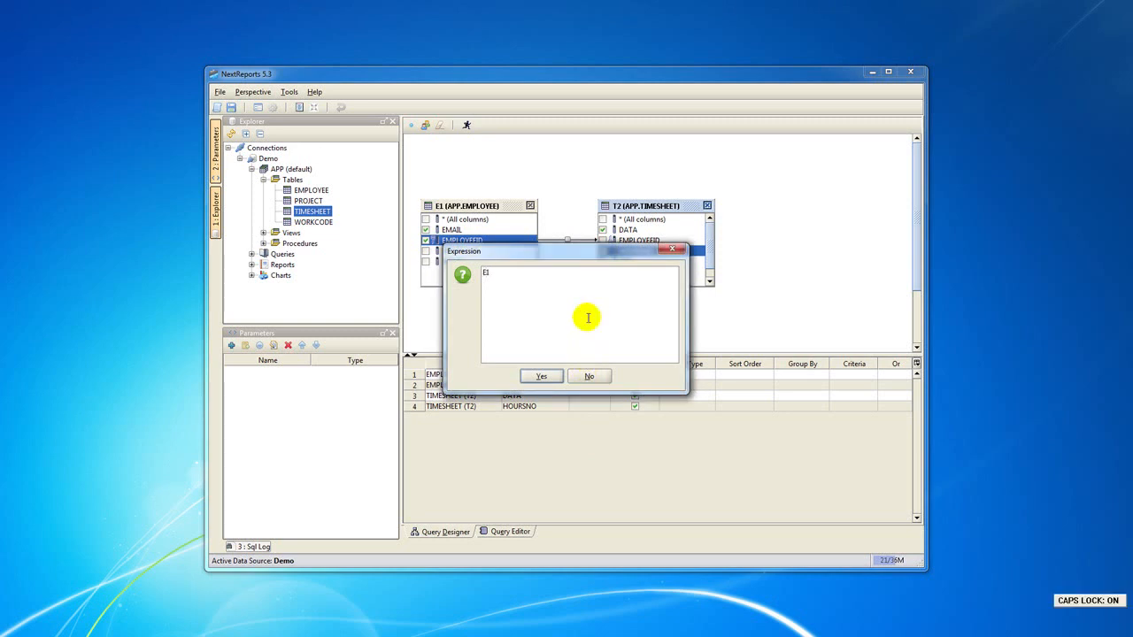
text(.FIRST)
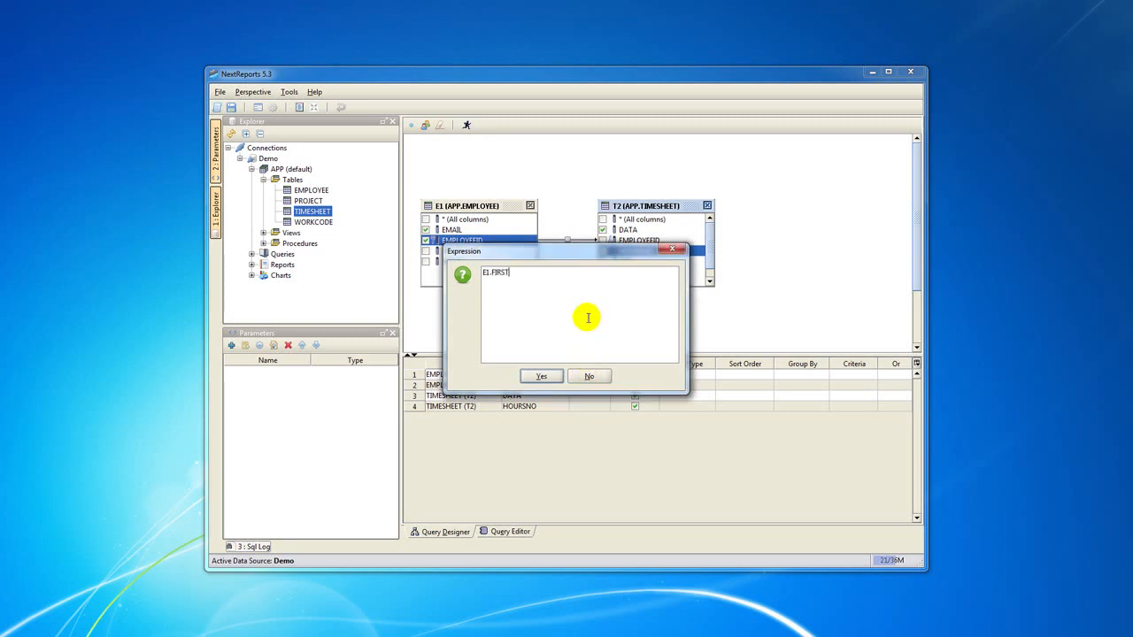
text(NAME||')
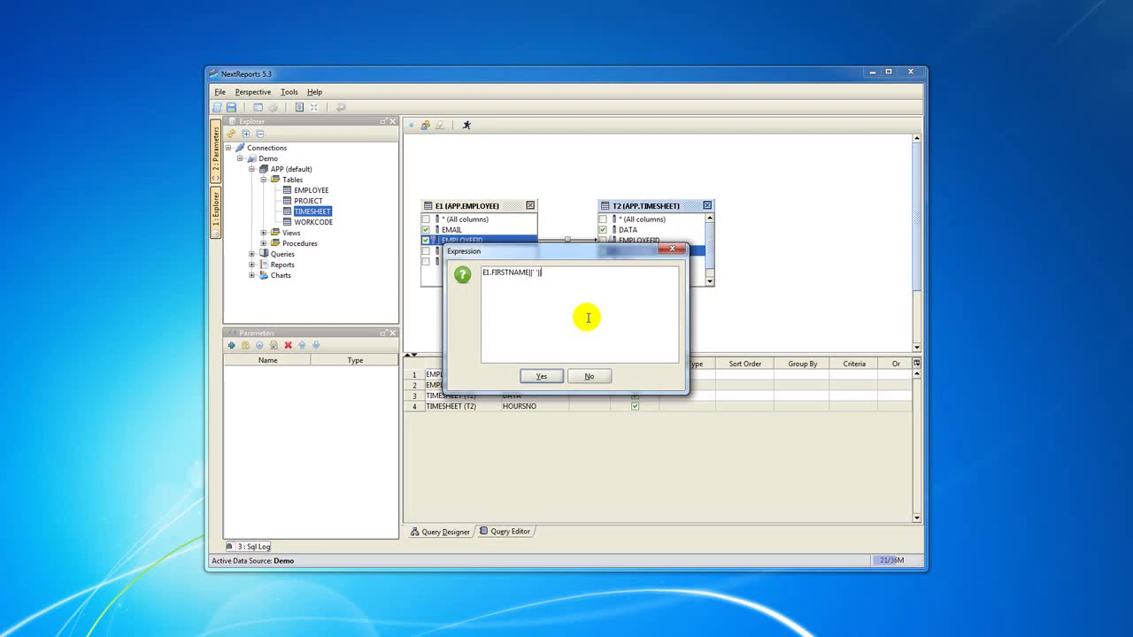
text(||E1.NAME)
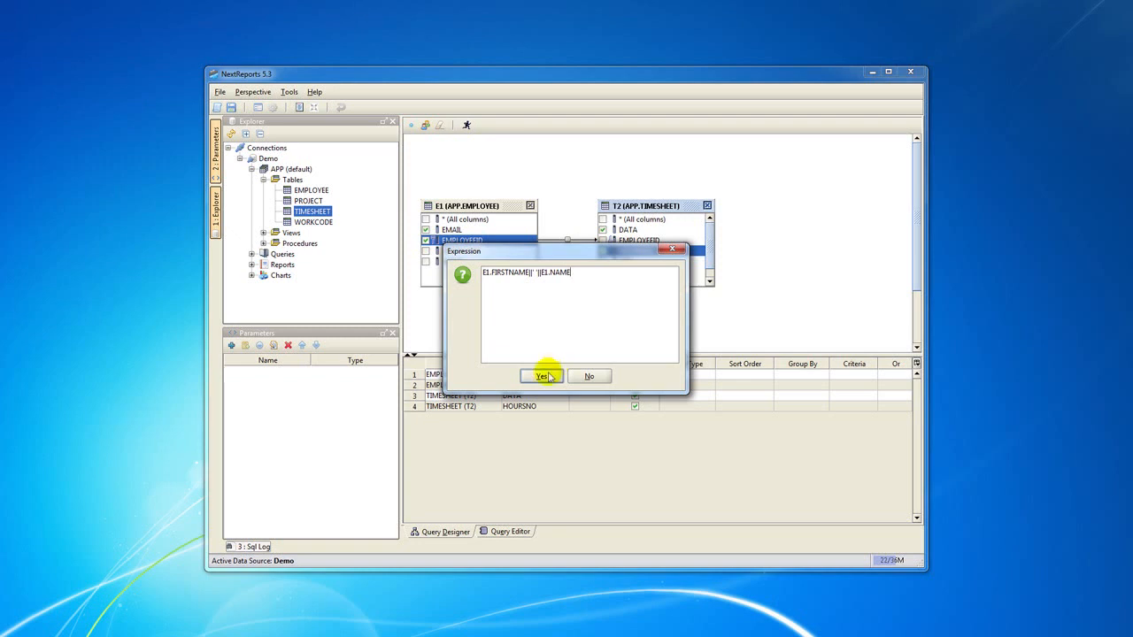
click(542, 375)
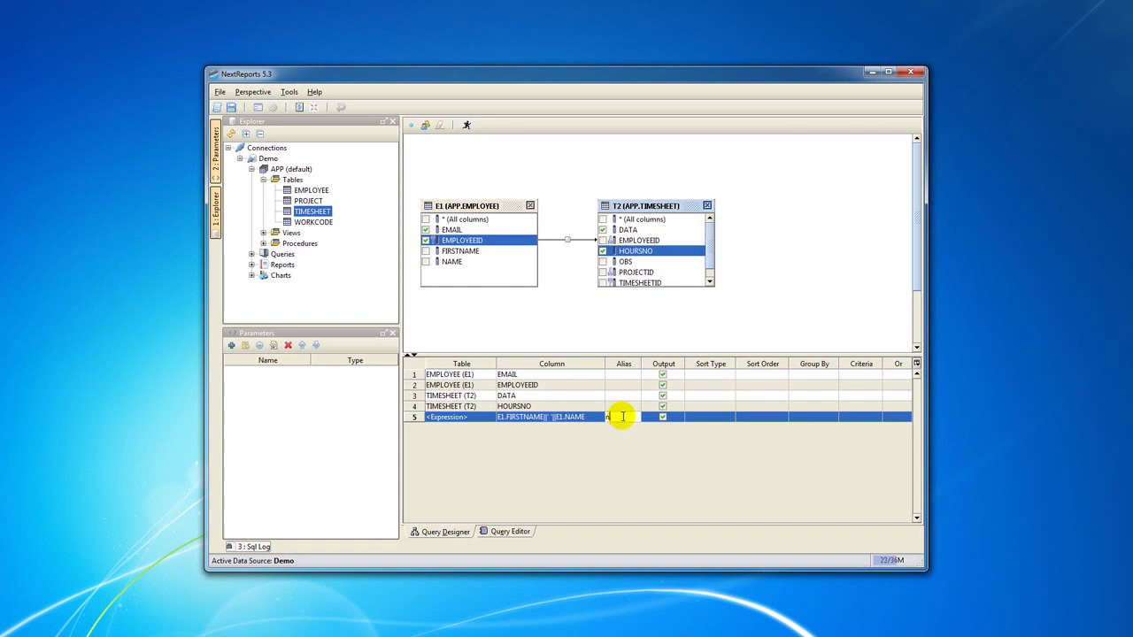
text(Name)
click(625, 405)
text(Hours)
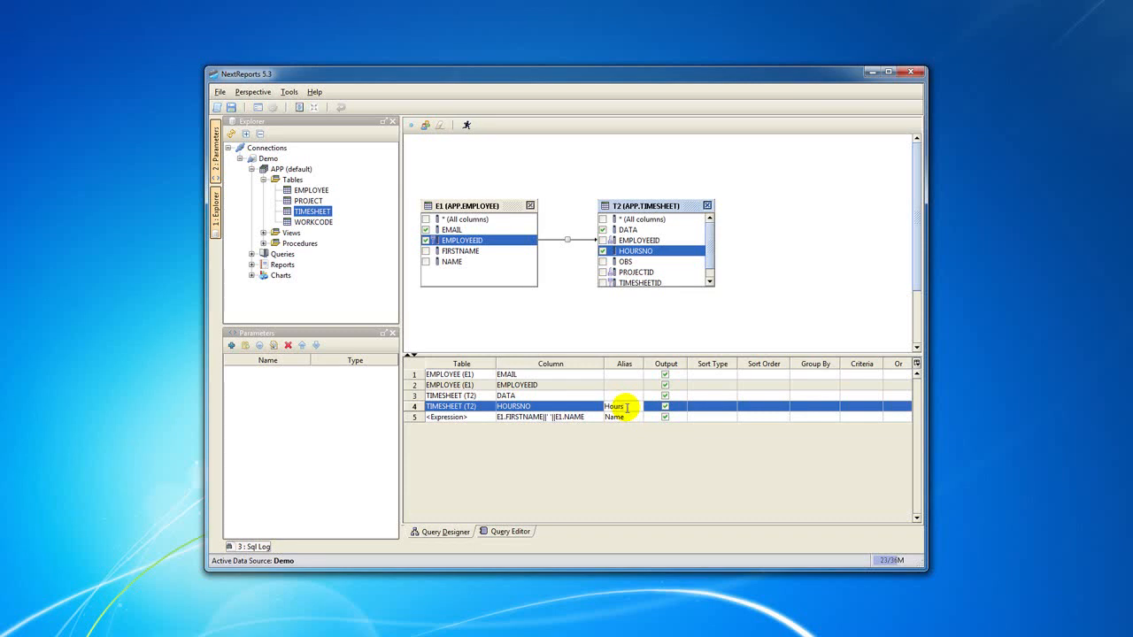
Give DATA, EMPLOYEEID and EMAIL the aliases Data, ID and Email.
click(623, 396)
text(Data)
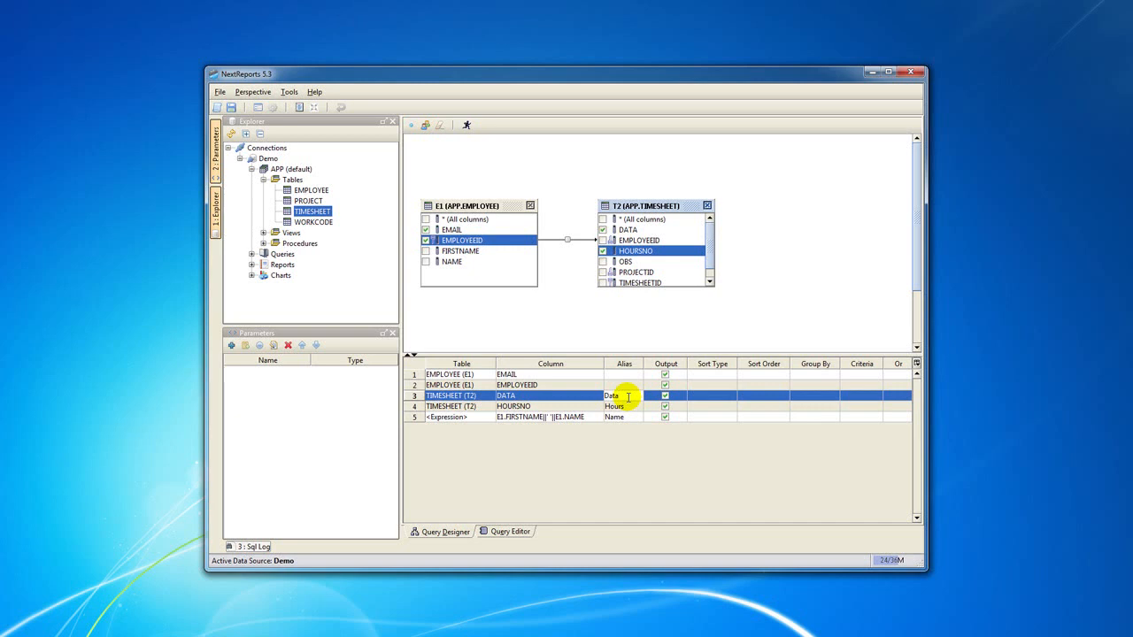
click(623, 384)
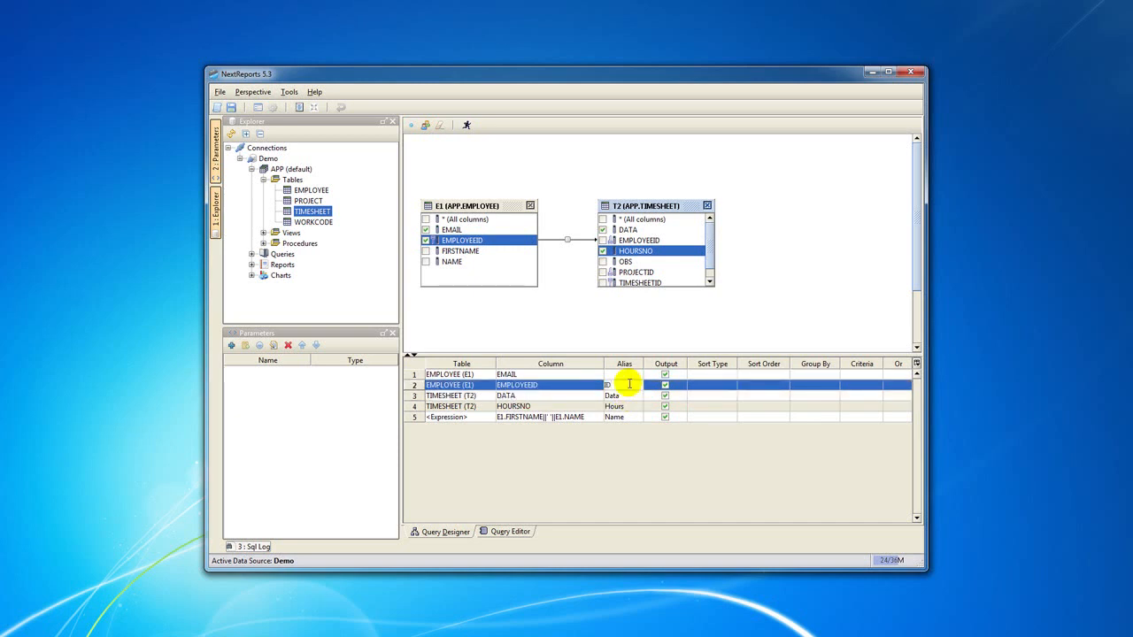
click(623, 374)
text(Email)
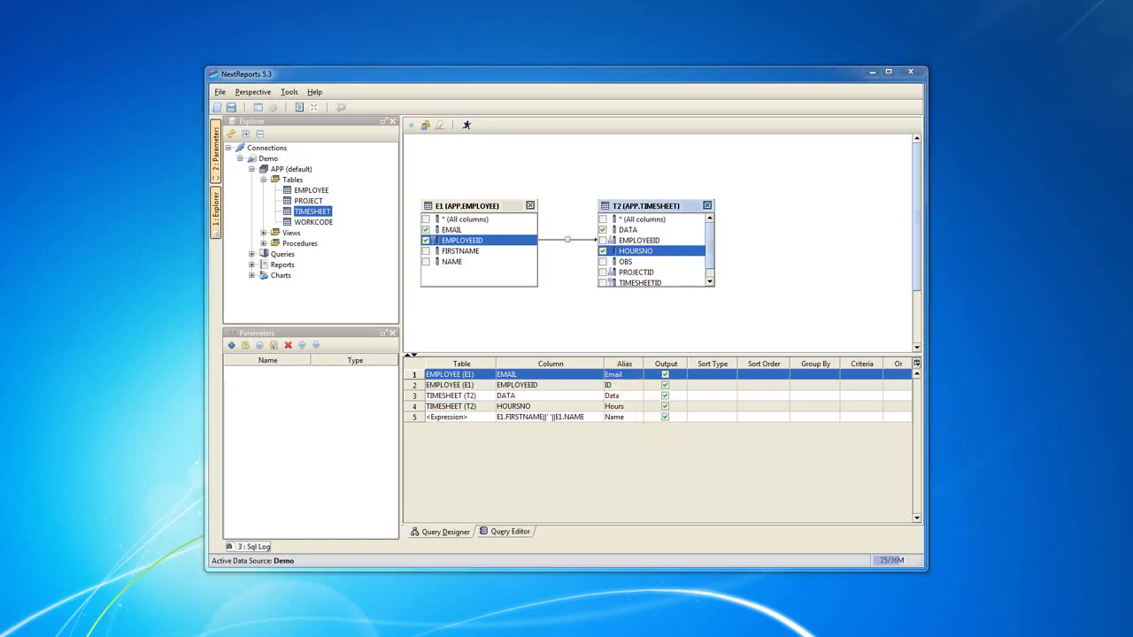
Reorder the grid rows to ID, Name, Data, Hours, Email.
click(549, 374)
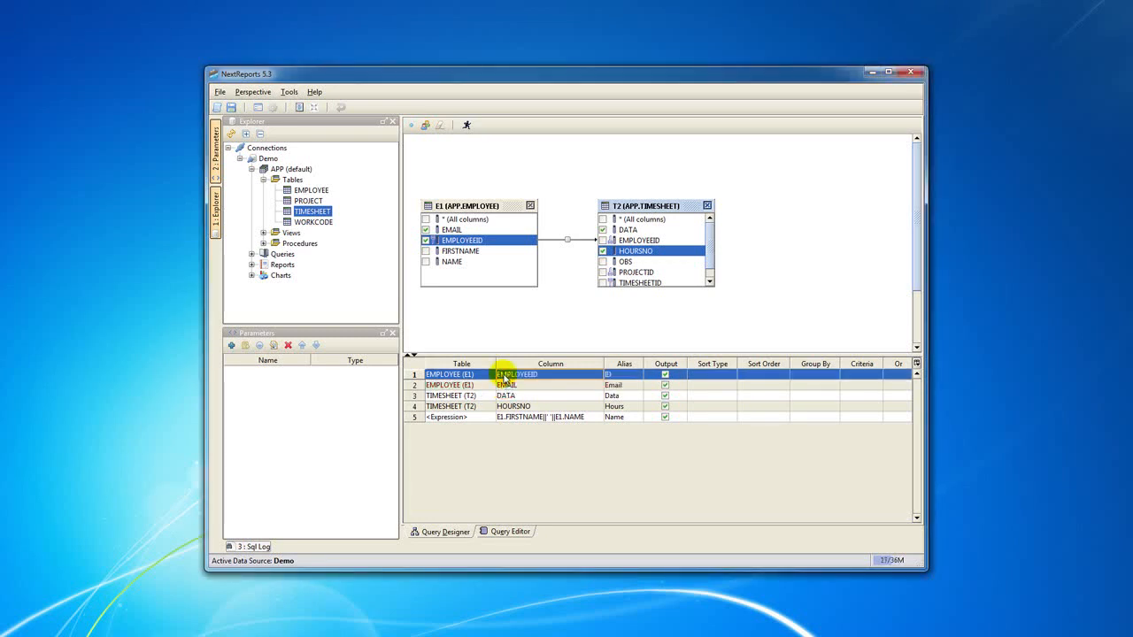
click(514, 406)
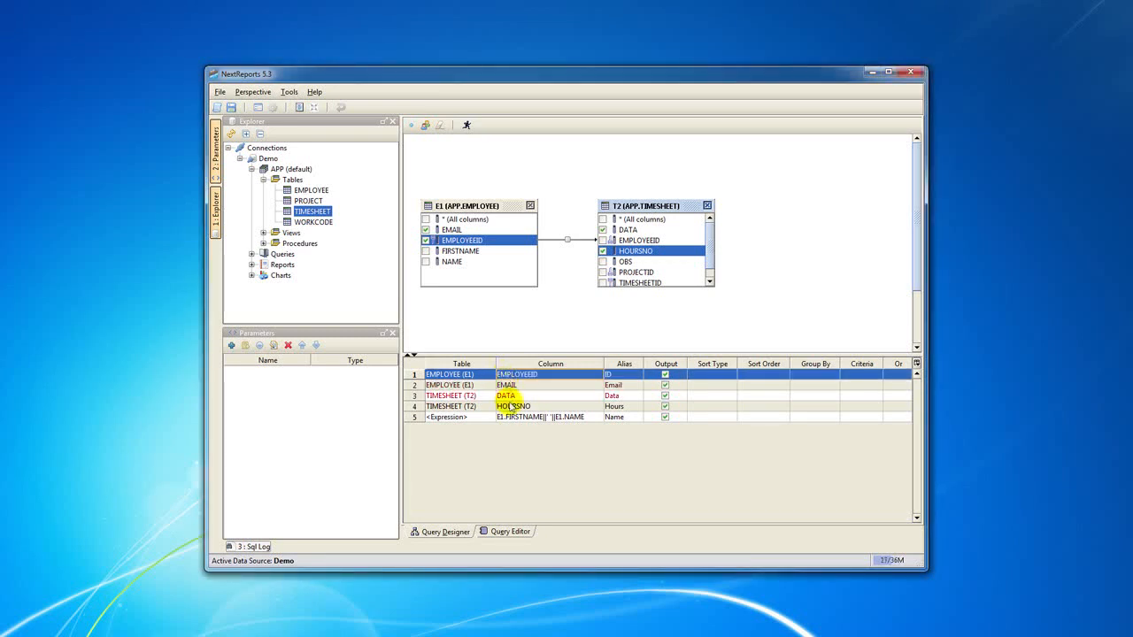
click(512, 405)
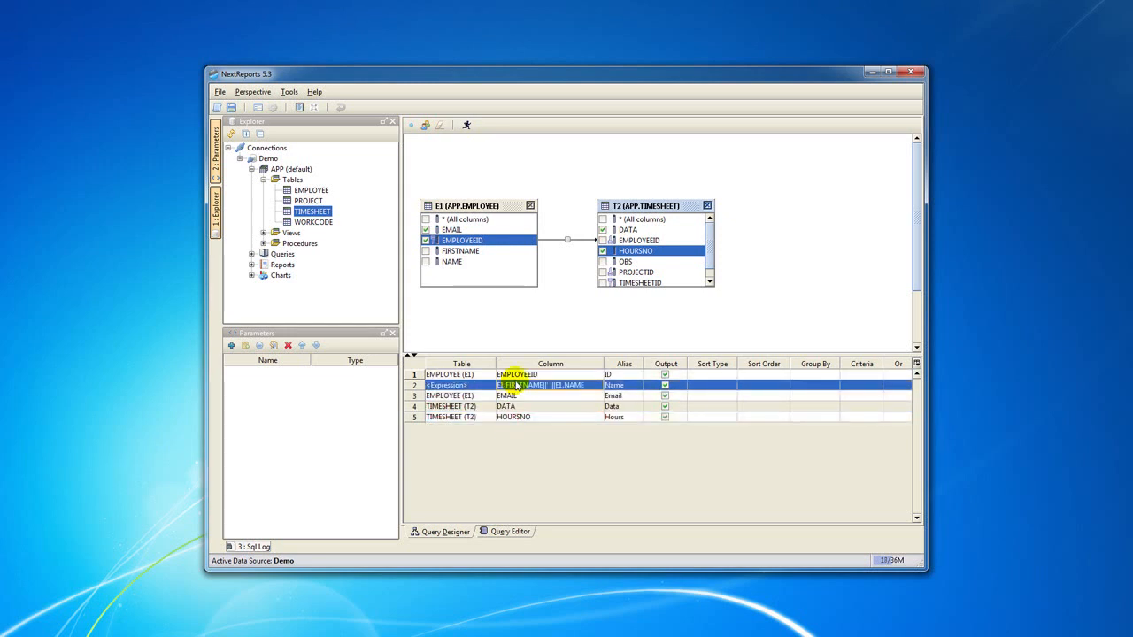
click(506, 405)
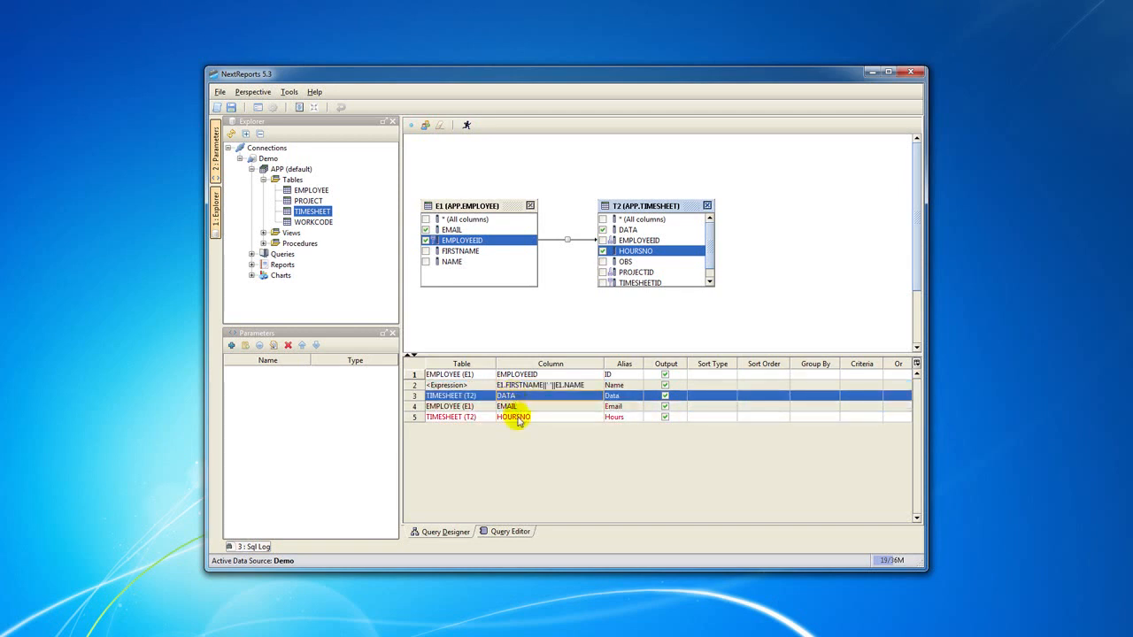
click(513, 418)
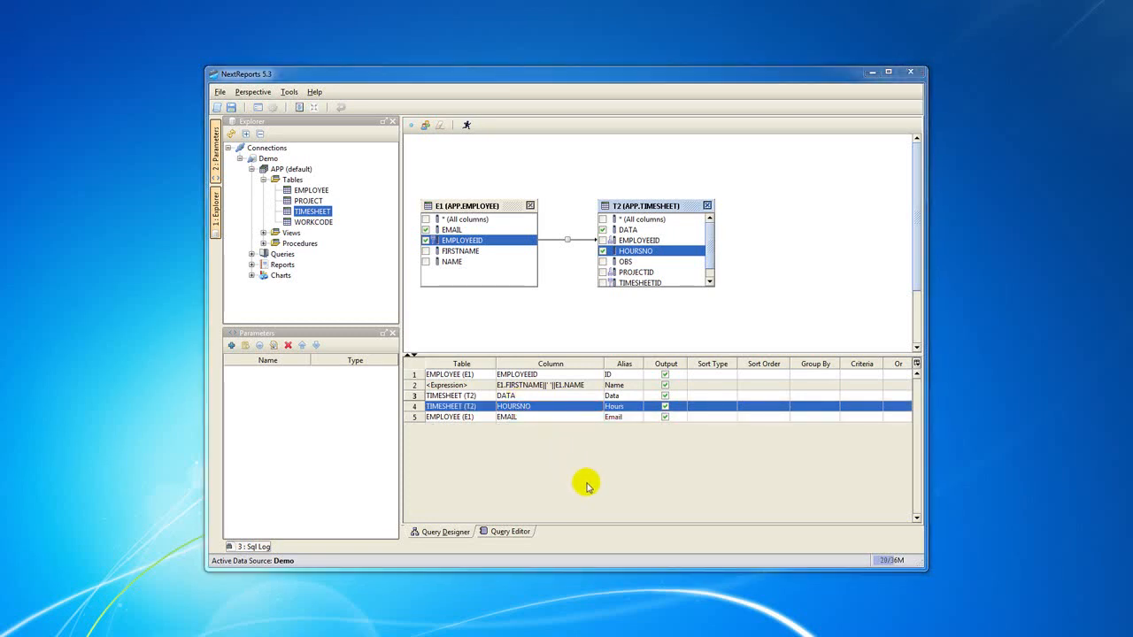
Set the name expression's Sort Type to Ascending, sort order 1.
click(730, 386)
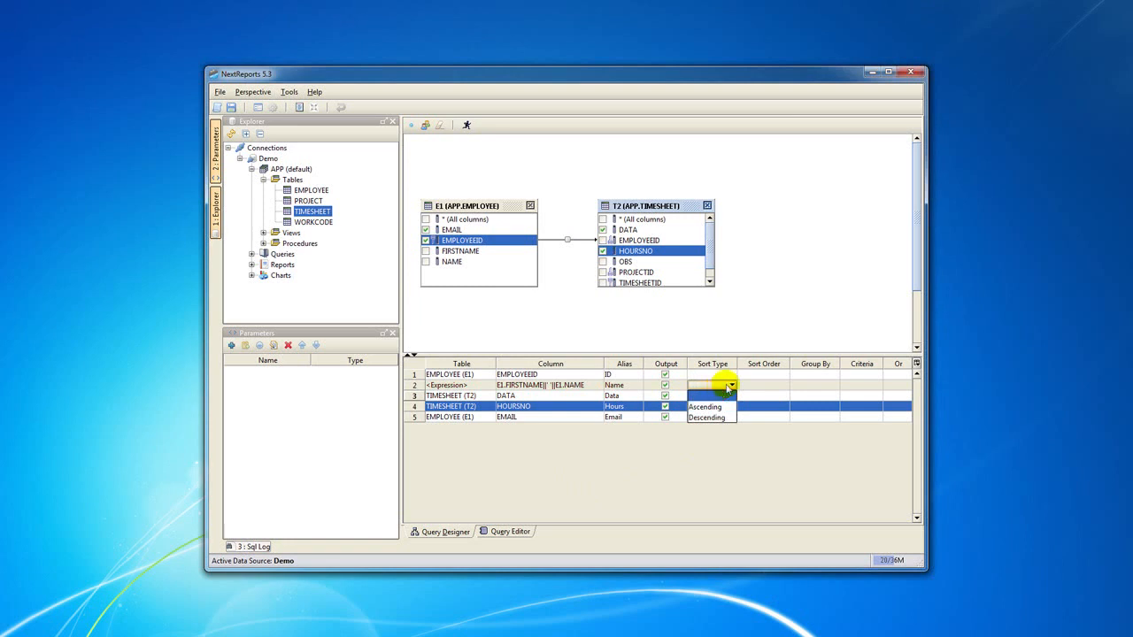
click(704, 406)
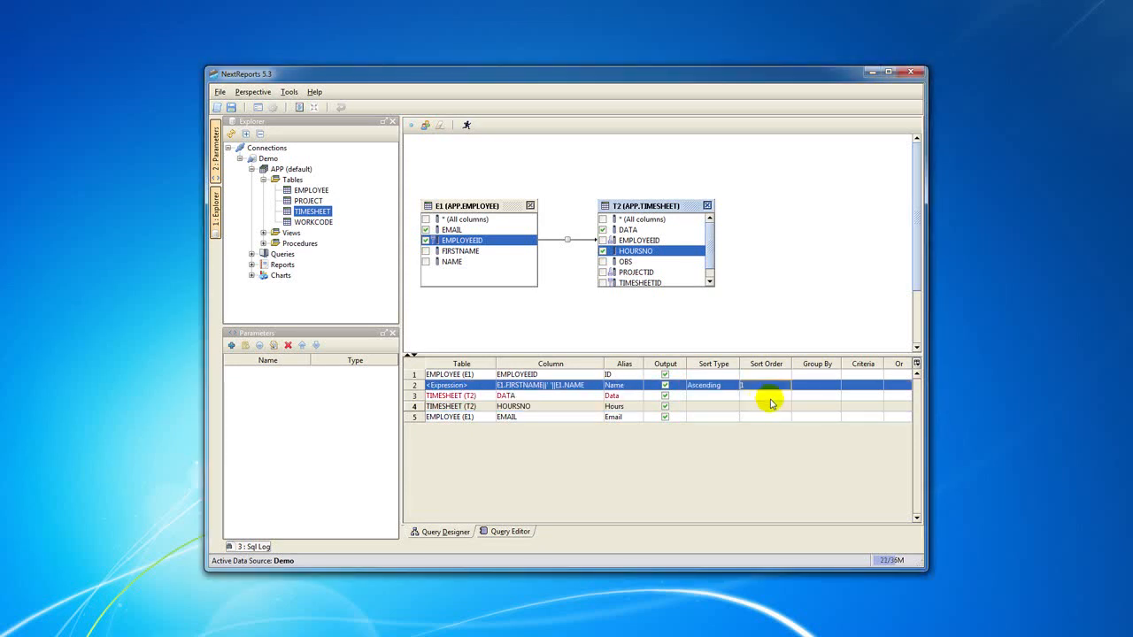
Add an IS NOT NULL criterion on the EMAIL column.
right_click(547, 416)
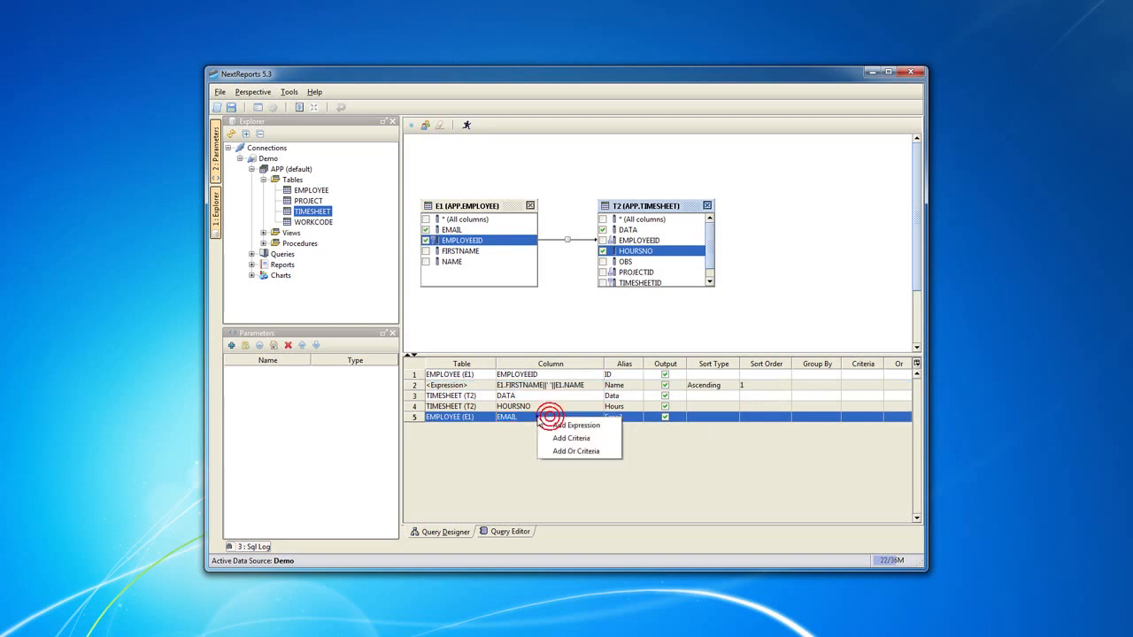
mouse_move(574, 425)
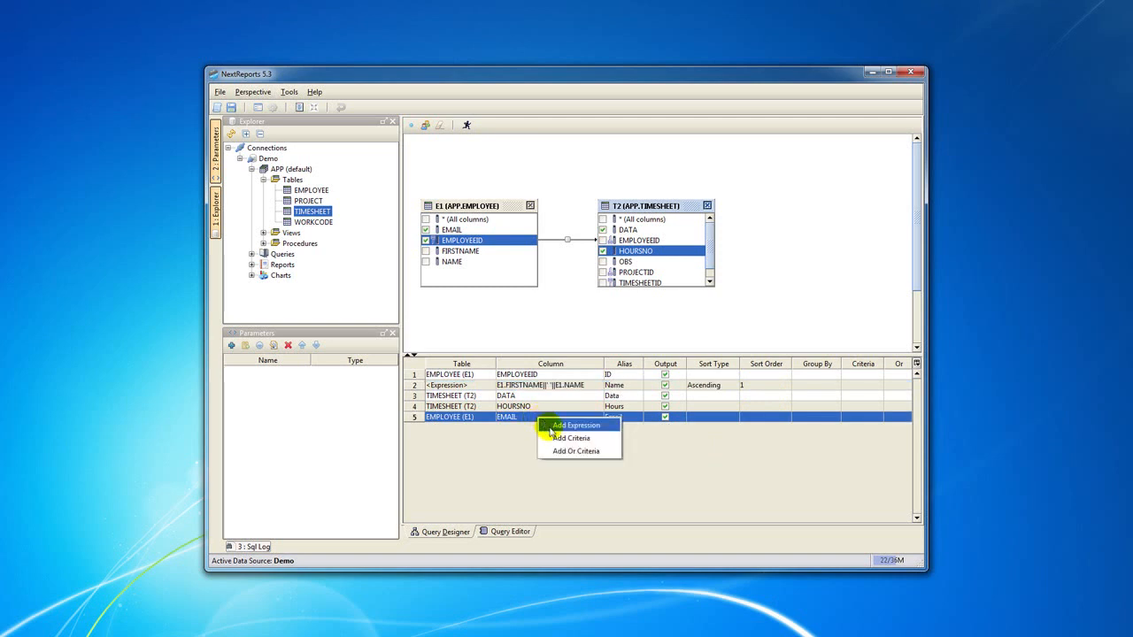
click(570, 439)
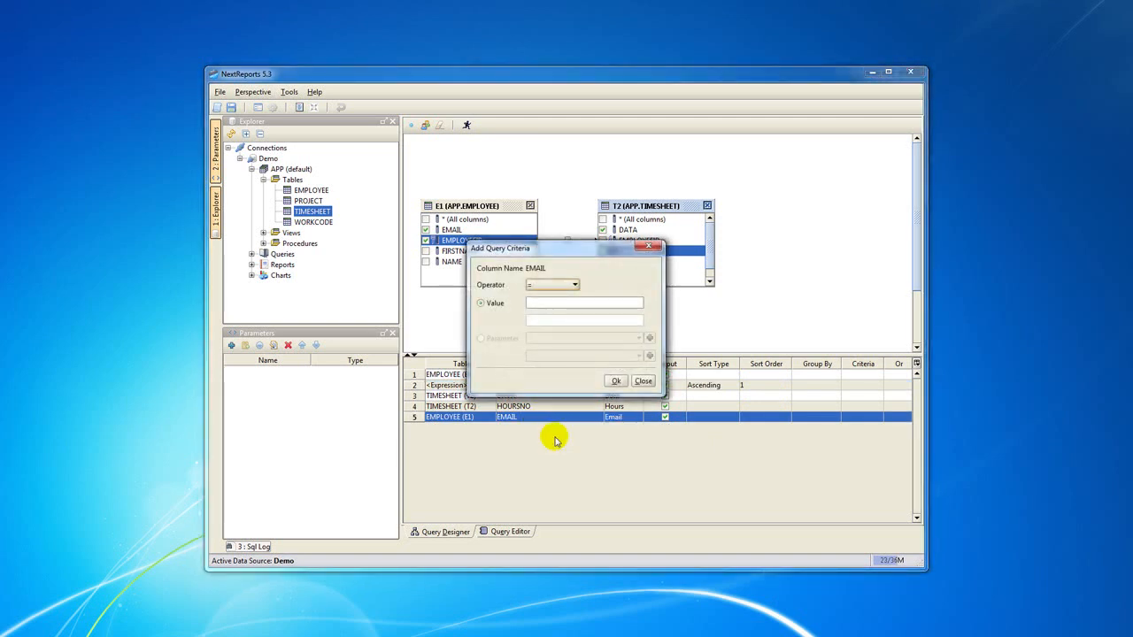
click(574, 283)
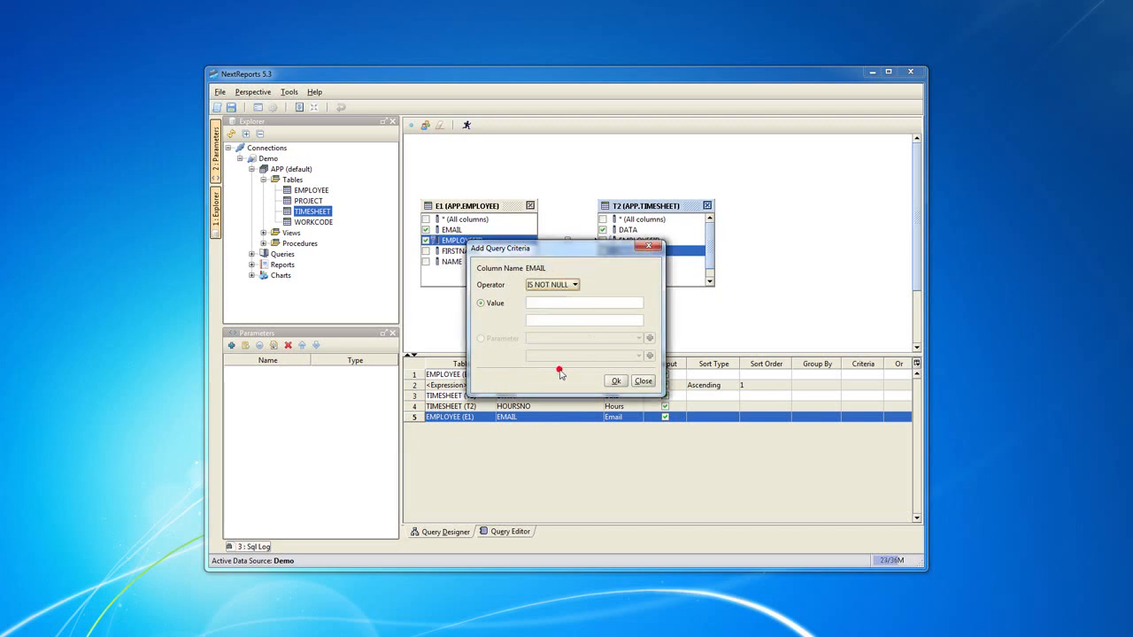
click(616, 380)
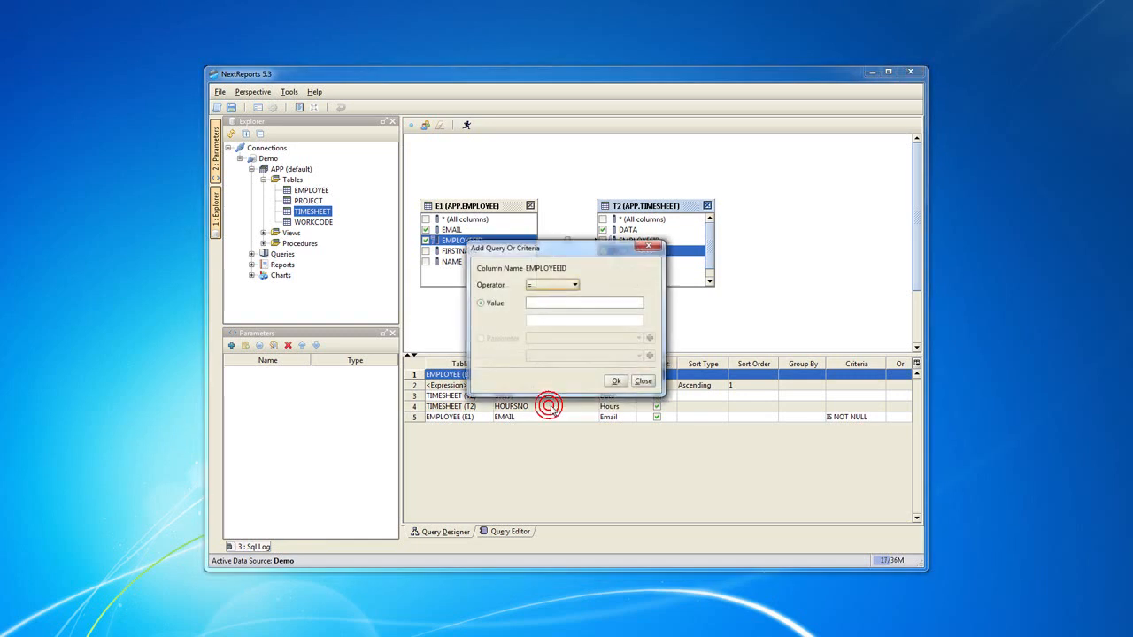
Add an OR criterion EMPLOYEEID IS NOT NULL.
click(574, 283)
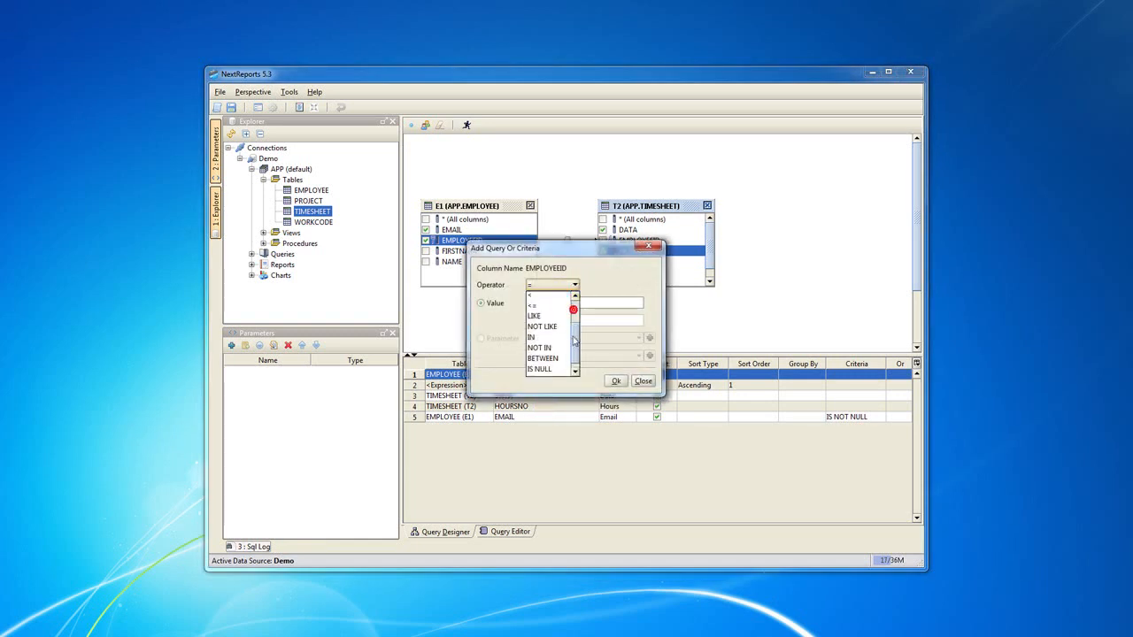
click(540, 370)
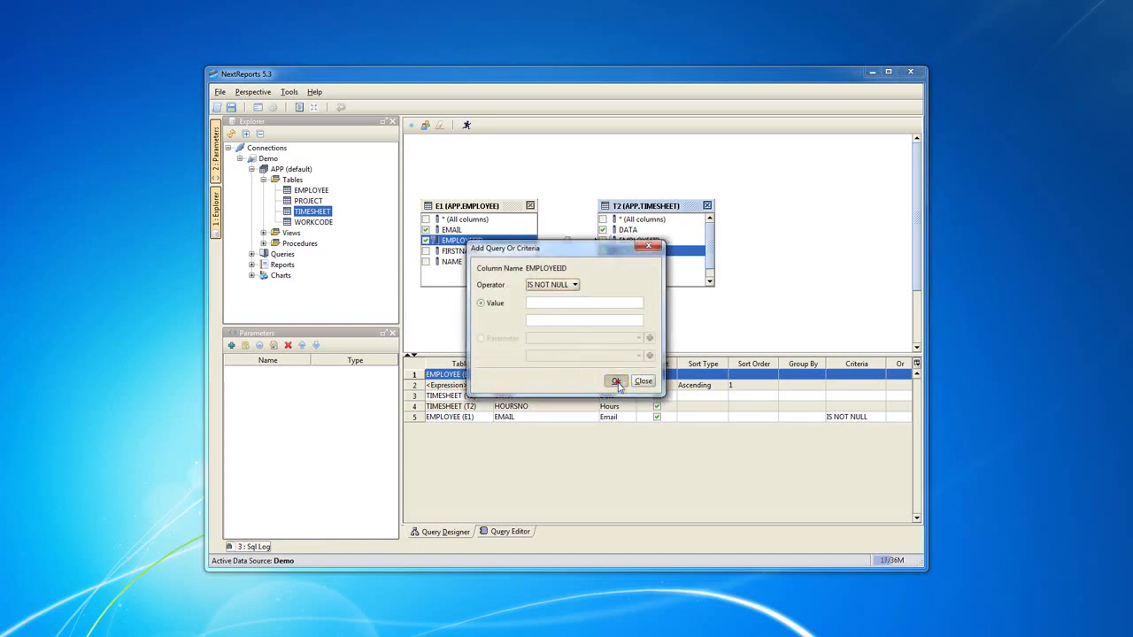
click(616, 381)
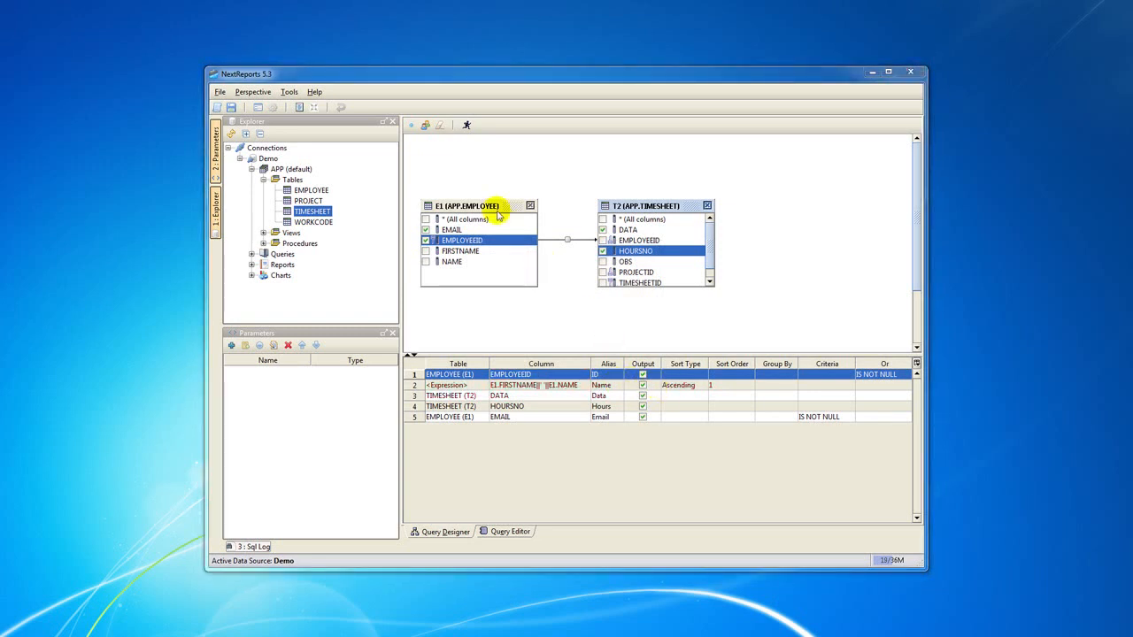
mouse_move(446, 145)
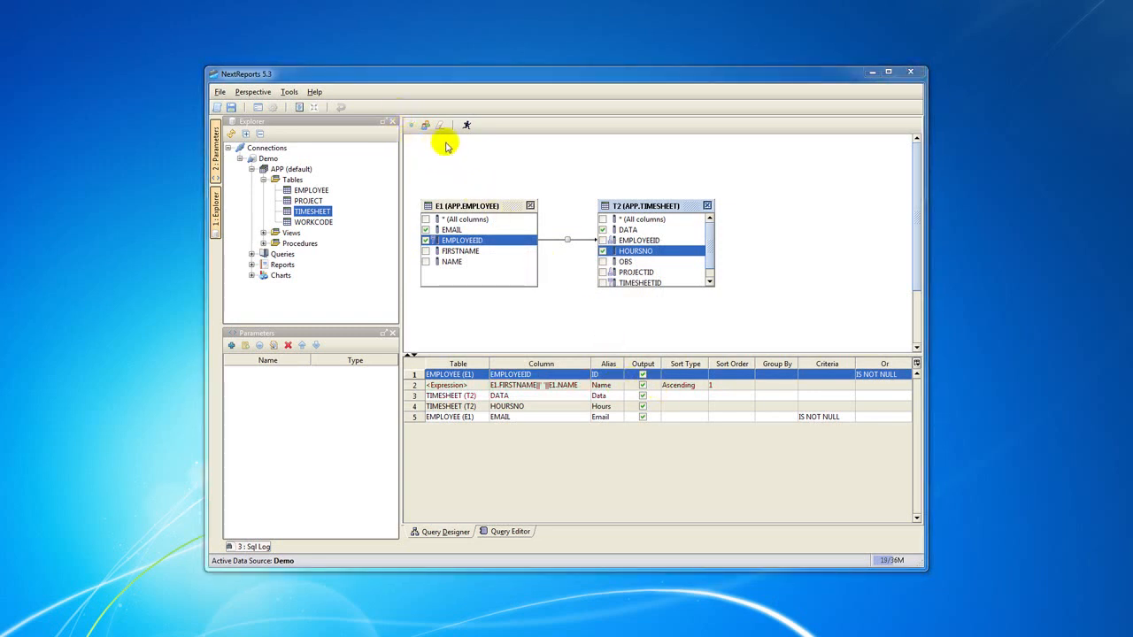
mouse_move(411, 127)
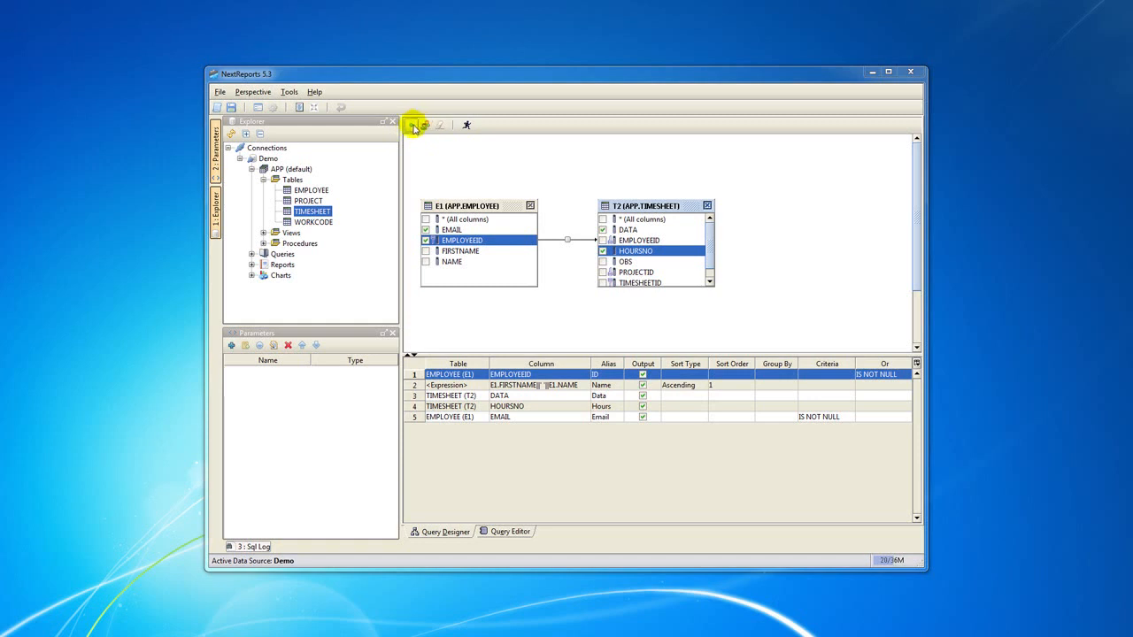
mouse_move(425, 124)
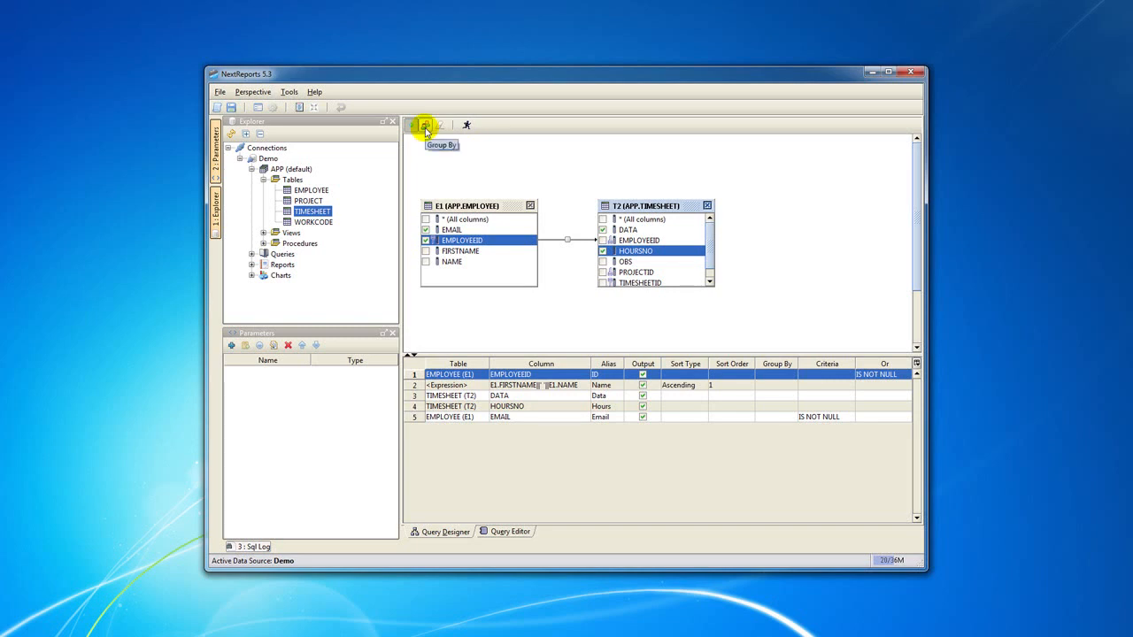
Group by all output columns, generating SQL with GROUP BY and ORDER BY.
click(425, 124)
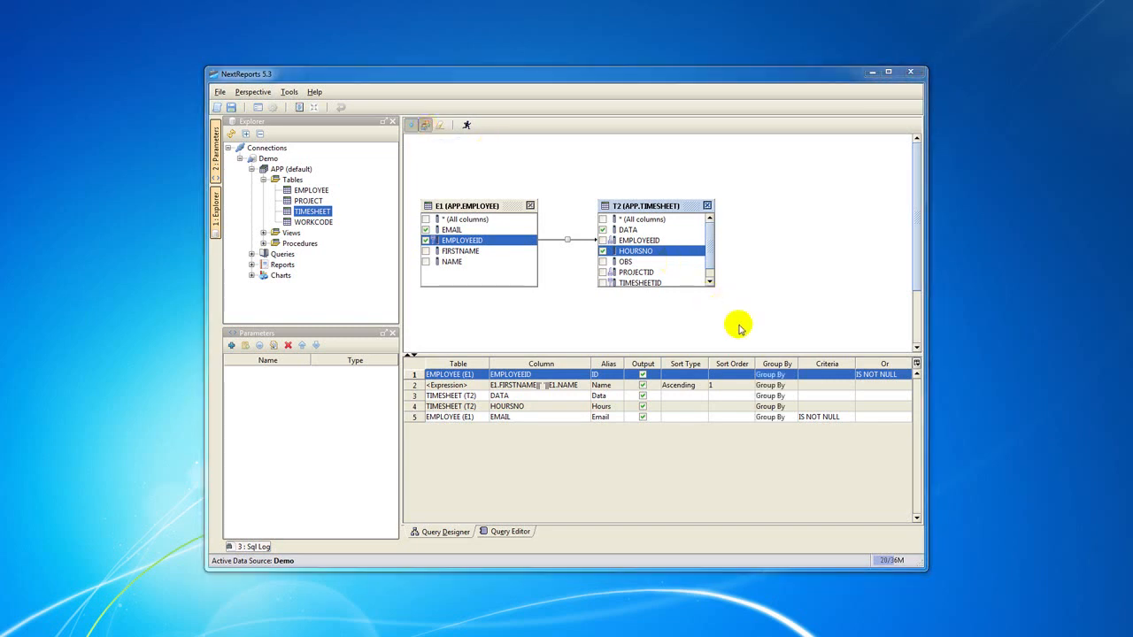
click(775, 373)
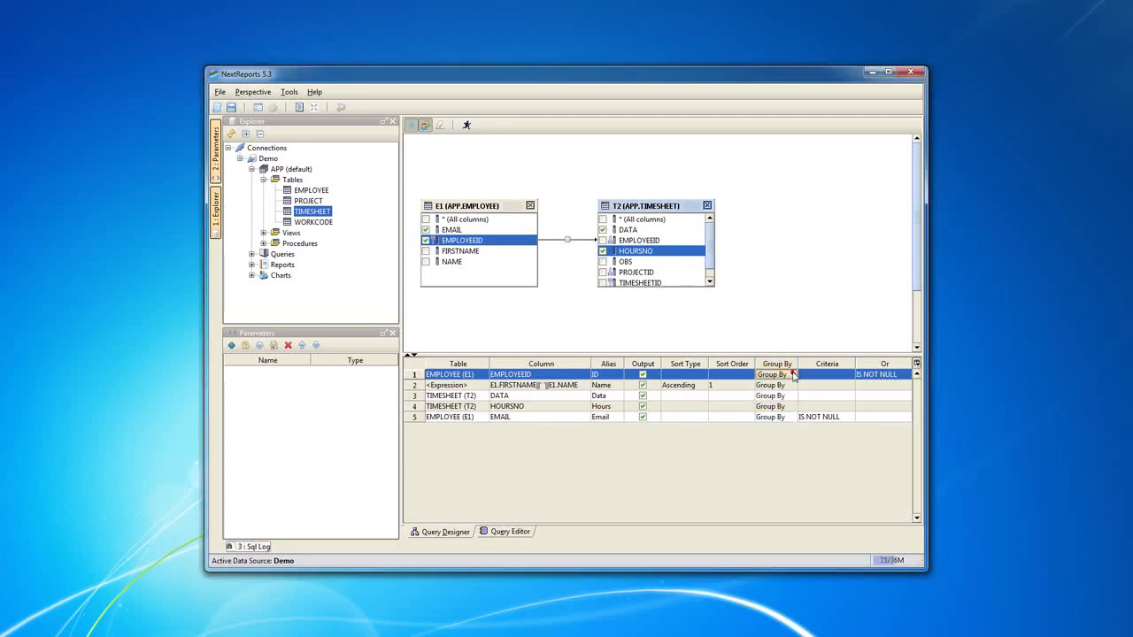
click(510, 531)
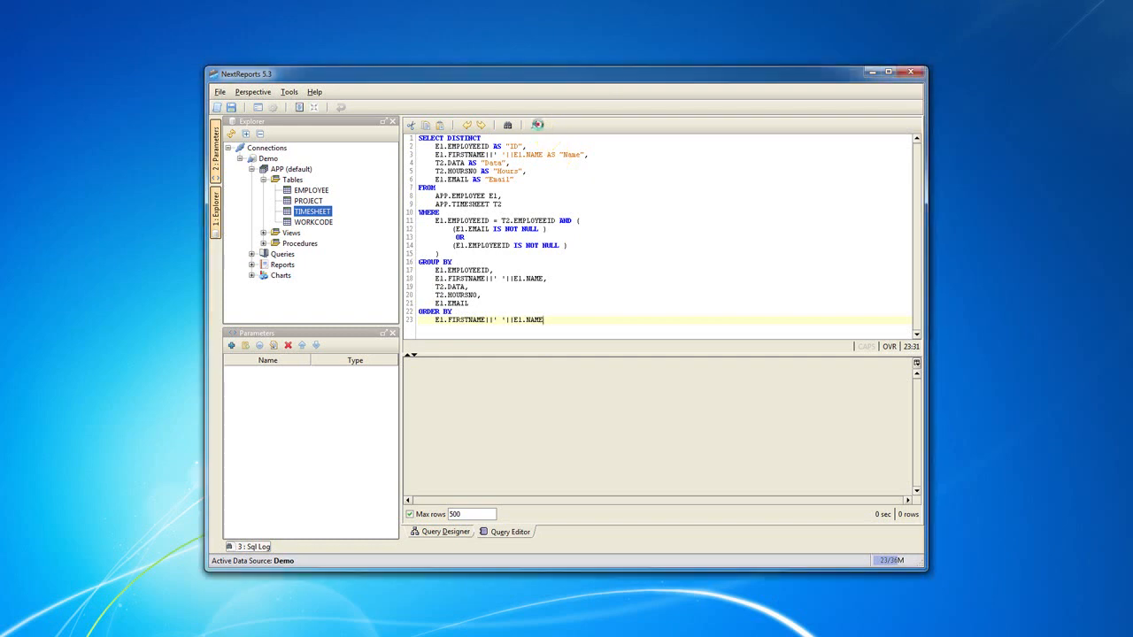
Run the generated SQL in the Query Editor and scroll through the result rows.
click(535, 124)
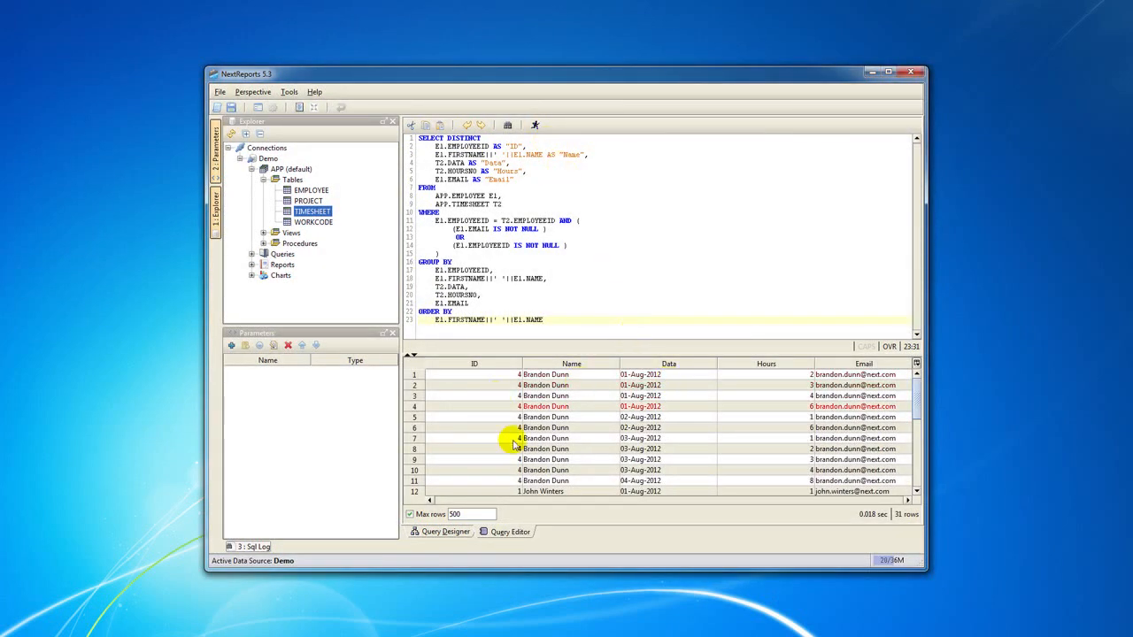
scroll(down, 3)
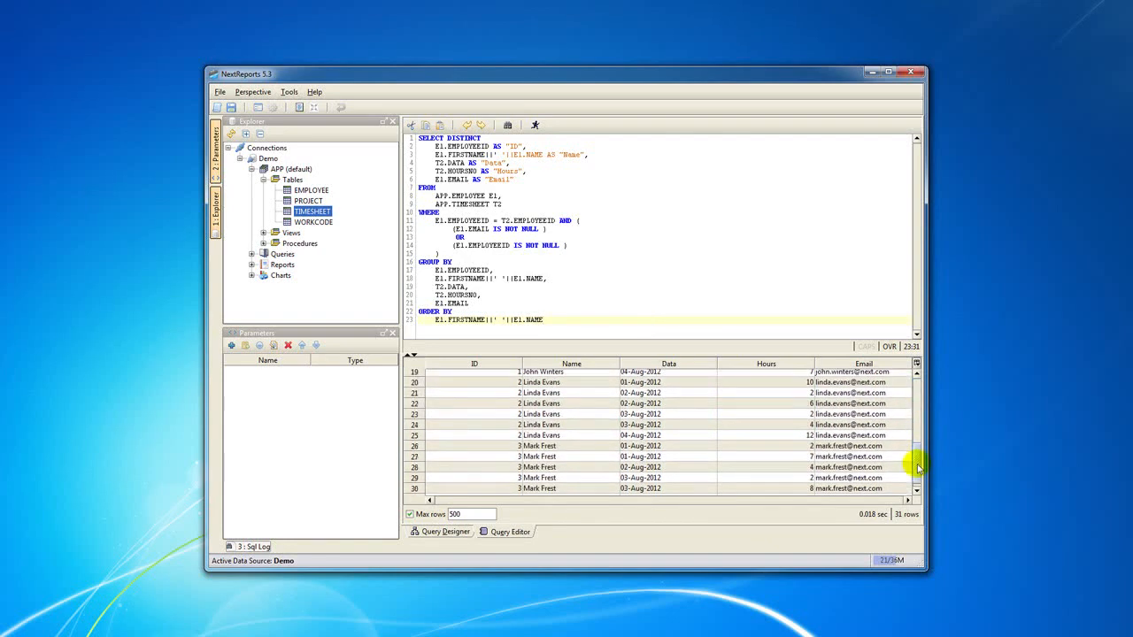